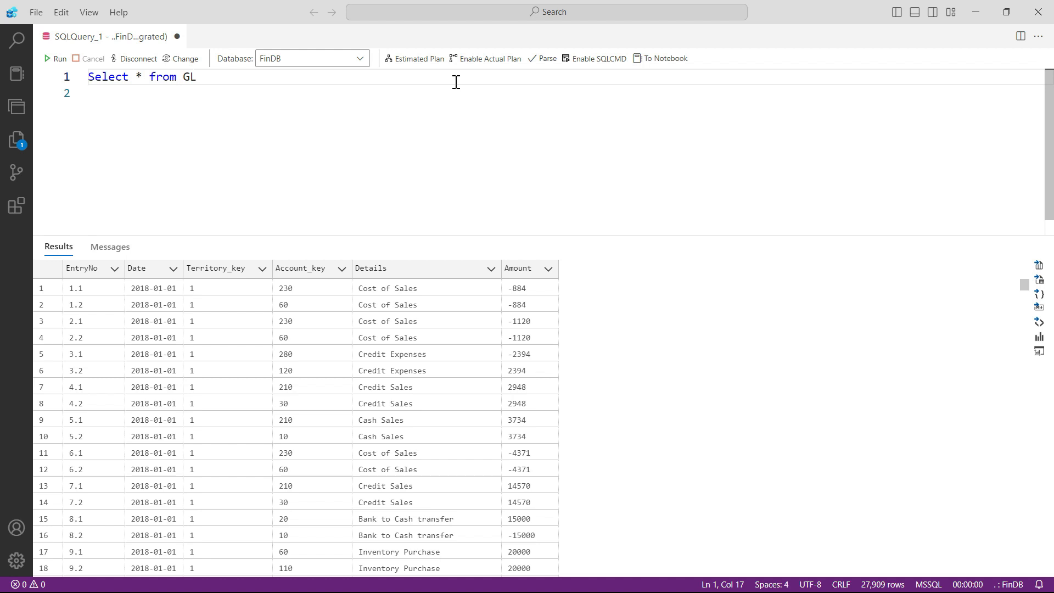
pyautogui.moveTo(531, 277)
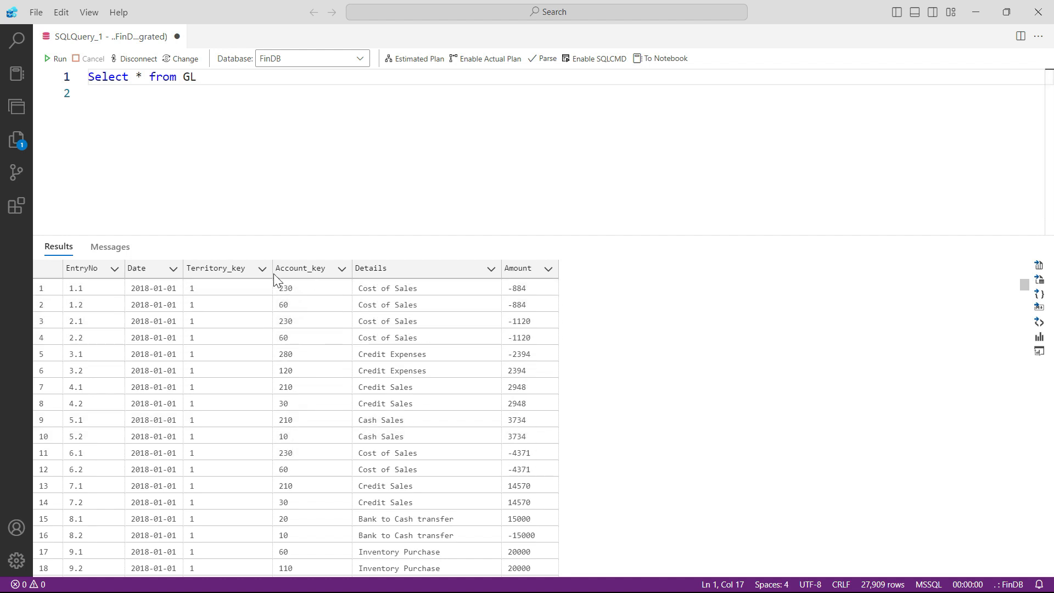
# Swap the GL table for COA so the query returns the chart-of-accounts rows
pyautogui.click(498, 320)
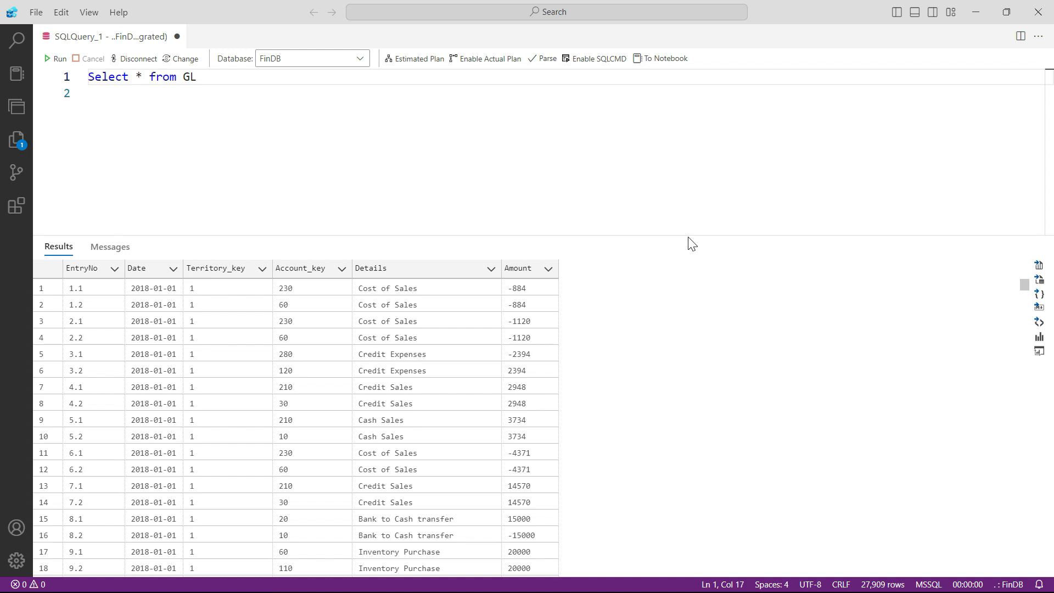
pyautogui.press('BackSpace')
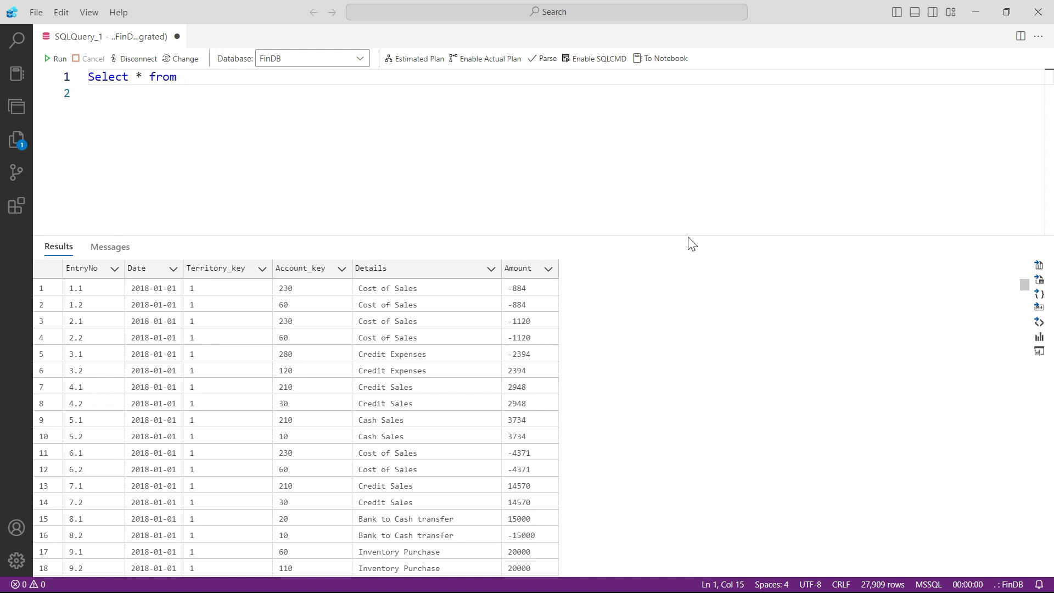
pyautogui.write('COA')
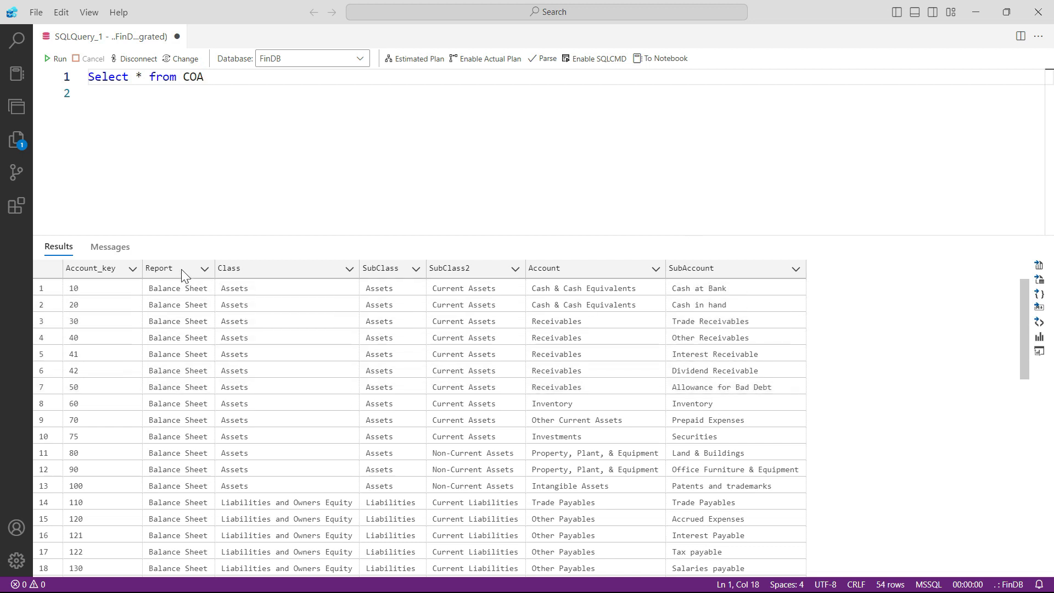
pyautogui.moveTo(187, 280)
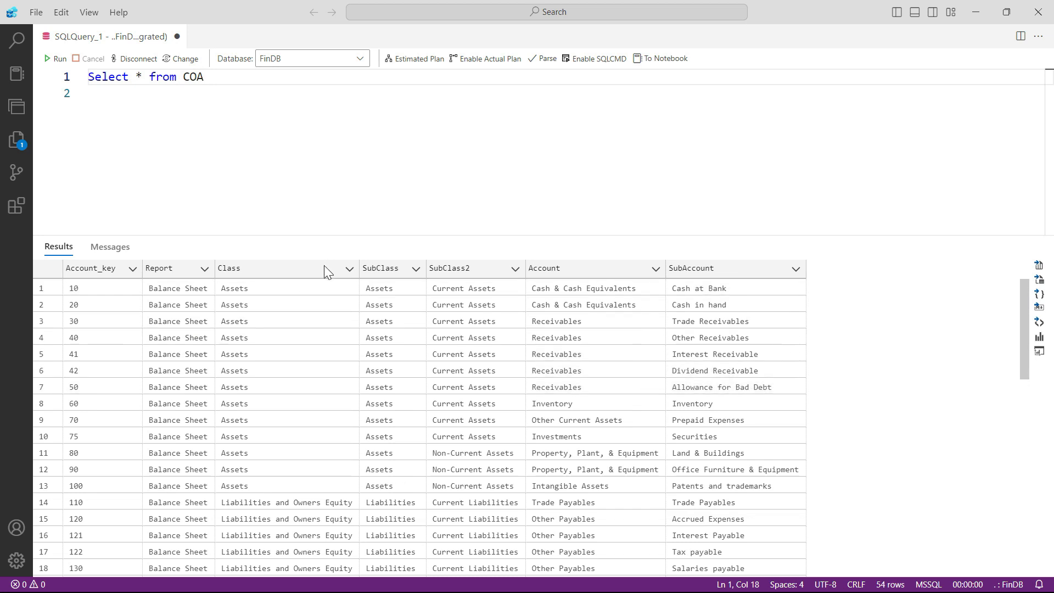
pyautogui.moveTo(391, 470)
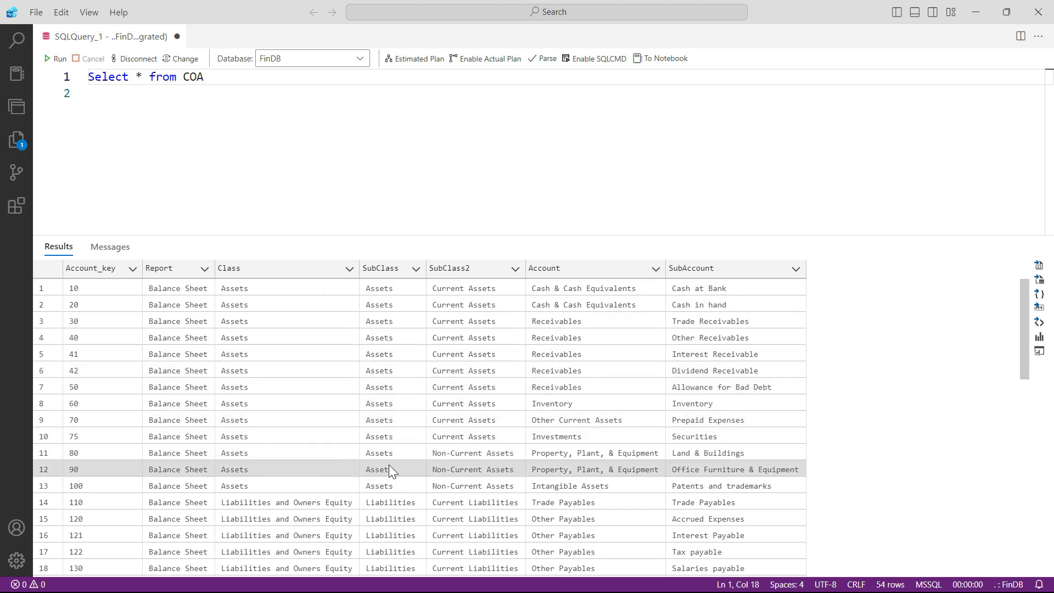
pyautogui.moveTo(597, 280)
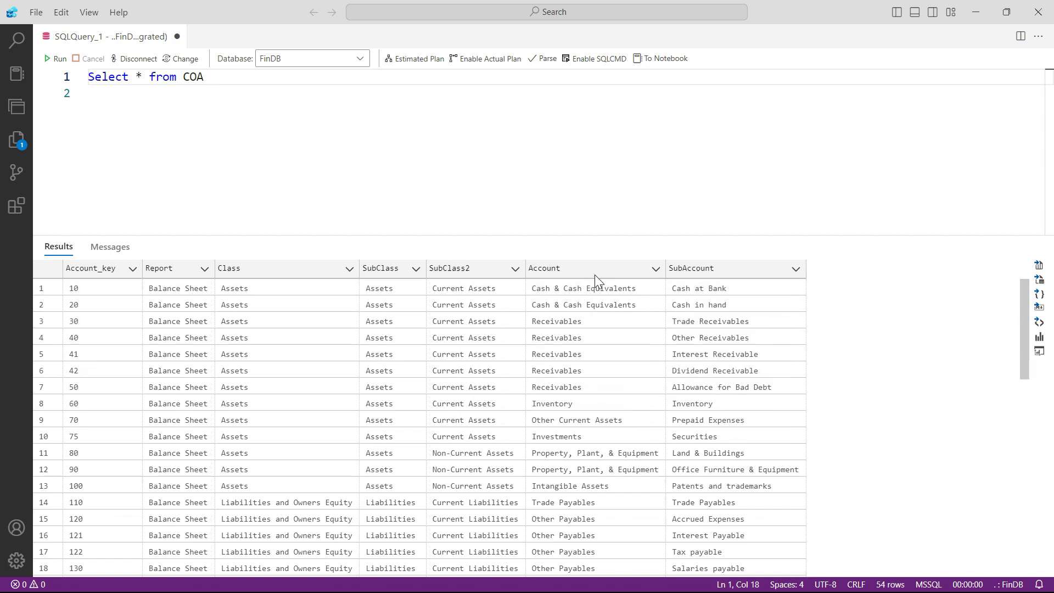
pyautogui.moveTo(186, 276)
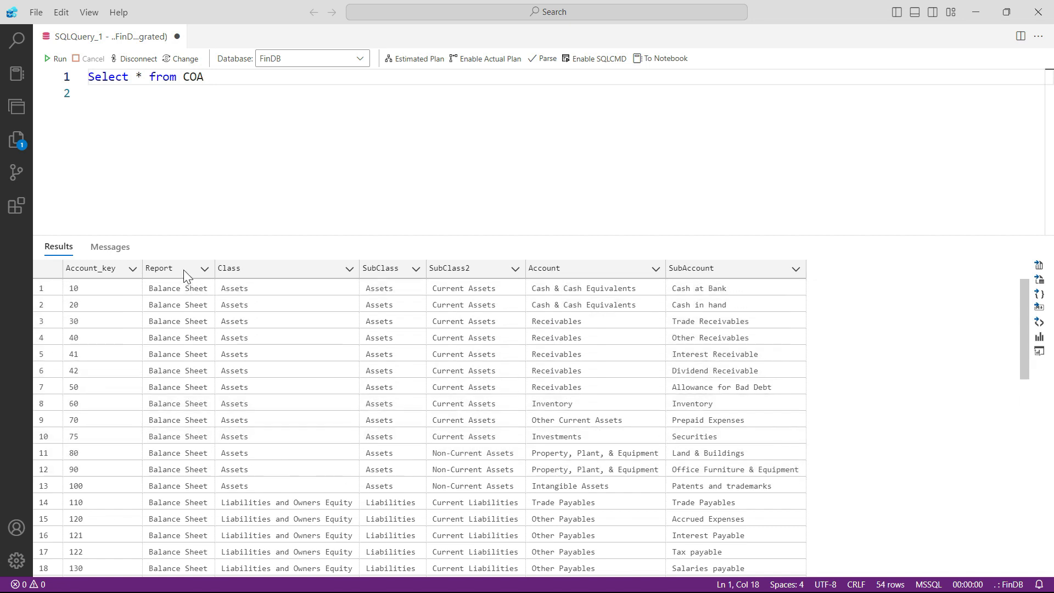
pyautogui.moveTo(555, 270)
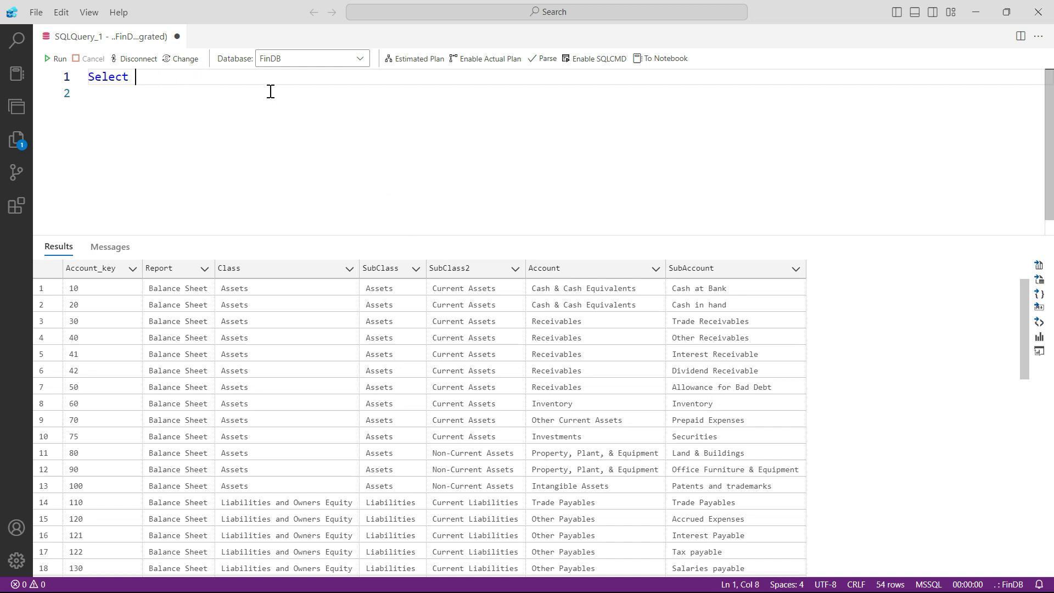
# Write SELECT Report, Class, Account, Amount From GL
pyautogui.write('Reporti')
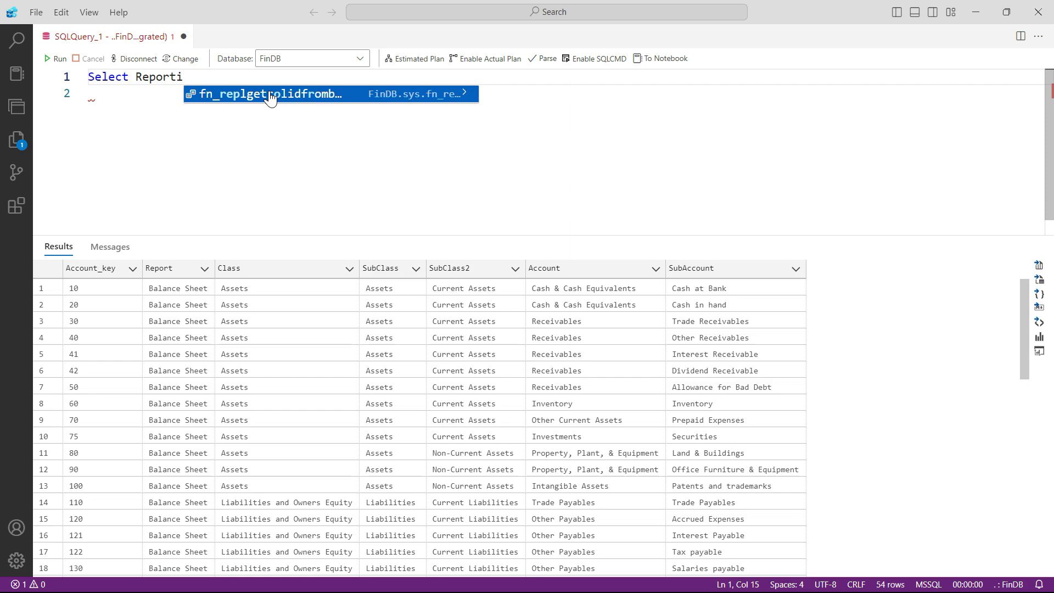
pyautogui.write(', Class,')
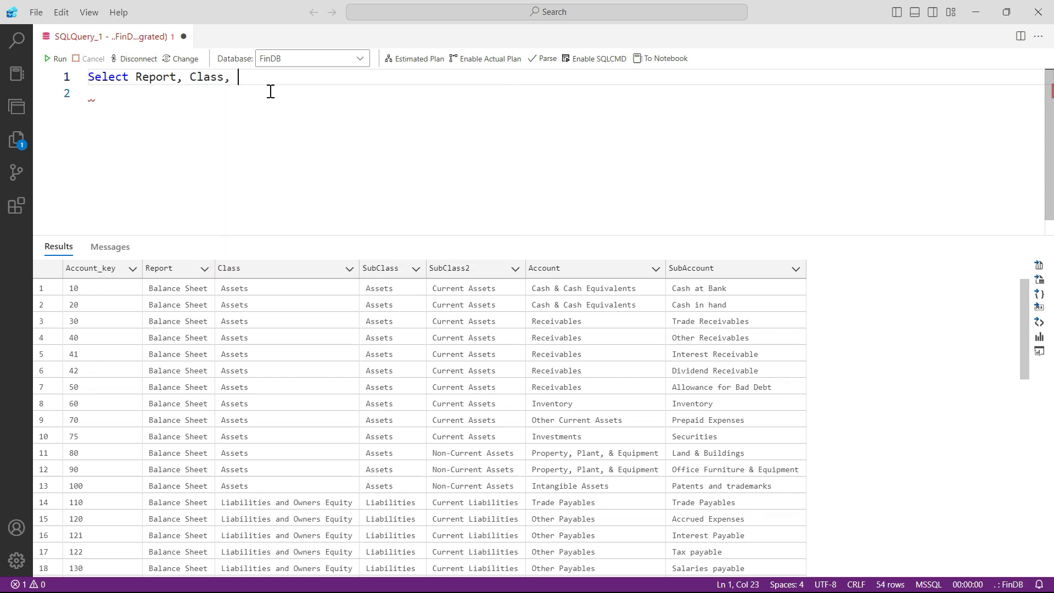
pyautogui.write('Ac')
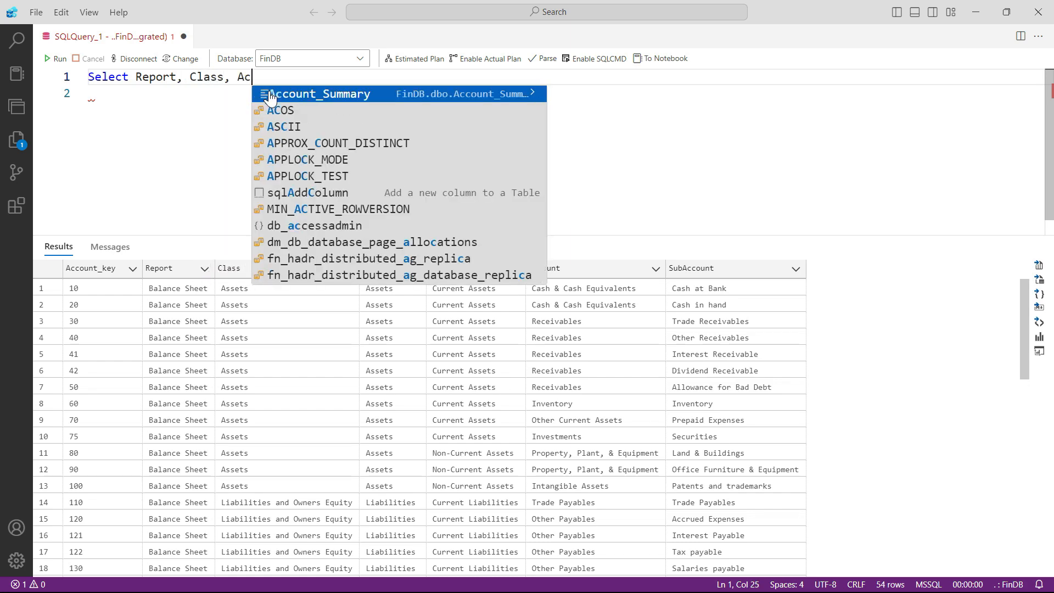
pyautogui.write('count')
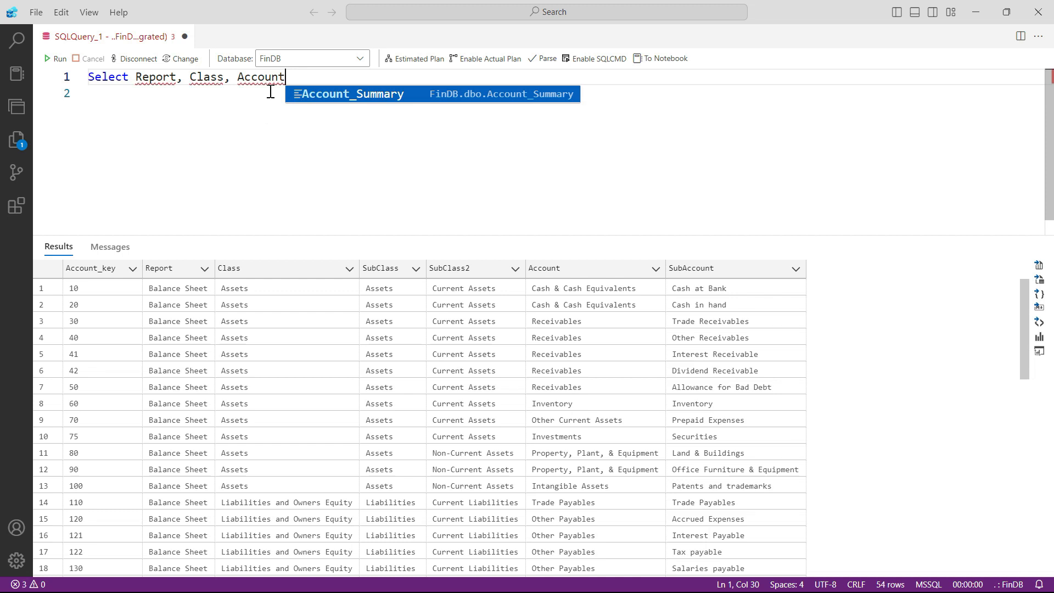
pyautogui.write(', Amount f')
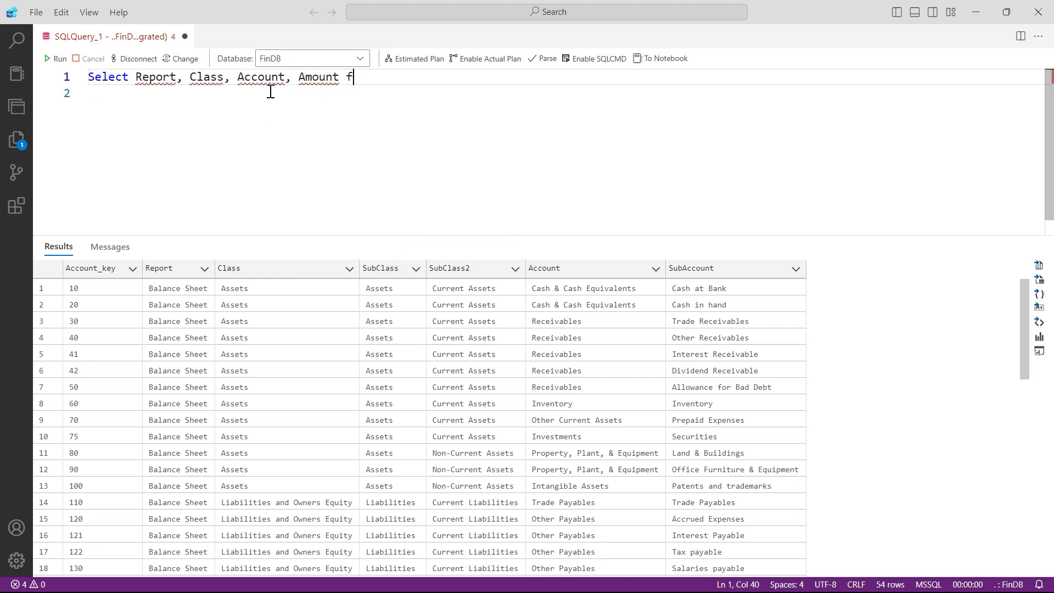
pyautogui.write('rom GL')
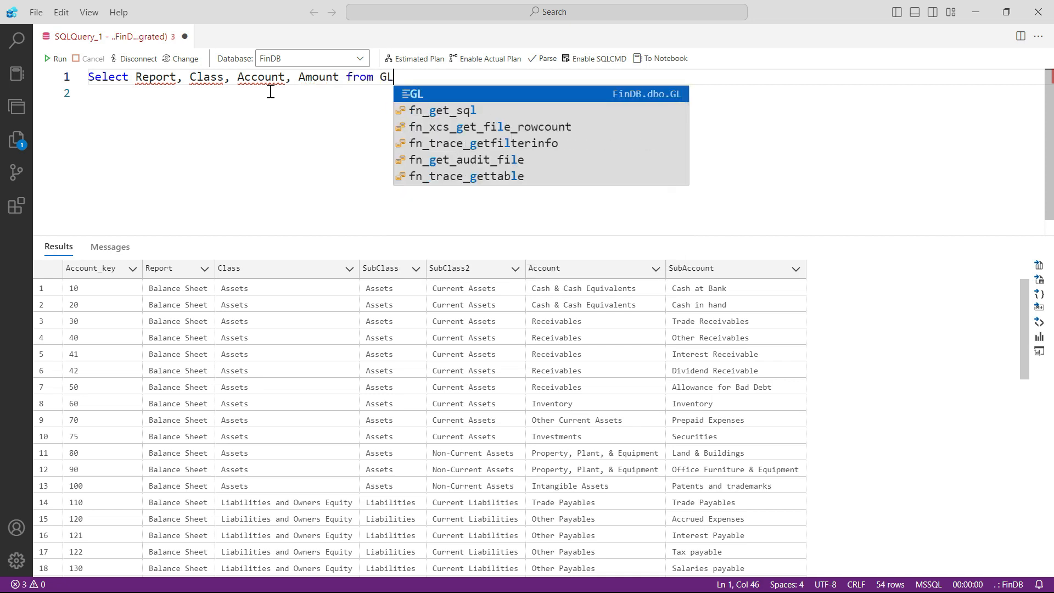
pyautogui.moveTo(345, 131)
pyautogui.write('J')
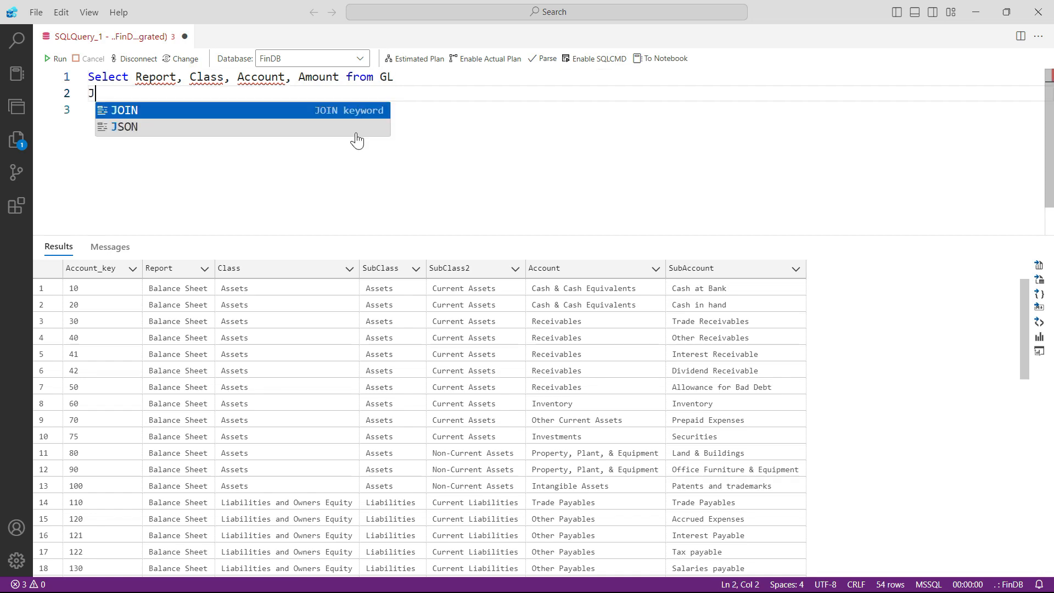
# Join COA on GL.Account_key = COA.Account_key, completing the column via IntelliSense
pyautogui.write('OIN COA')
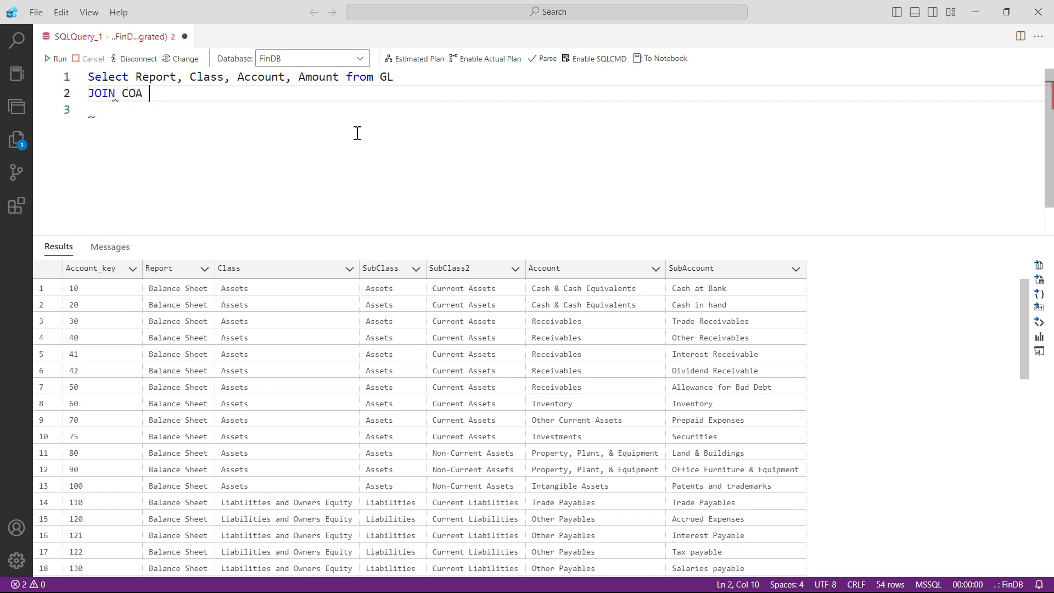
pyautogui.write('ON GL.Account_key')
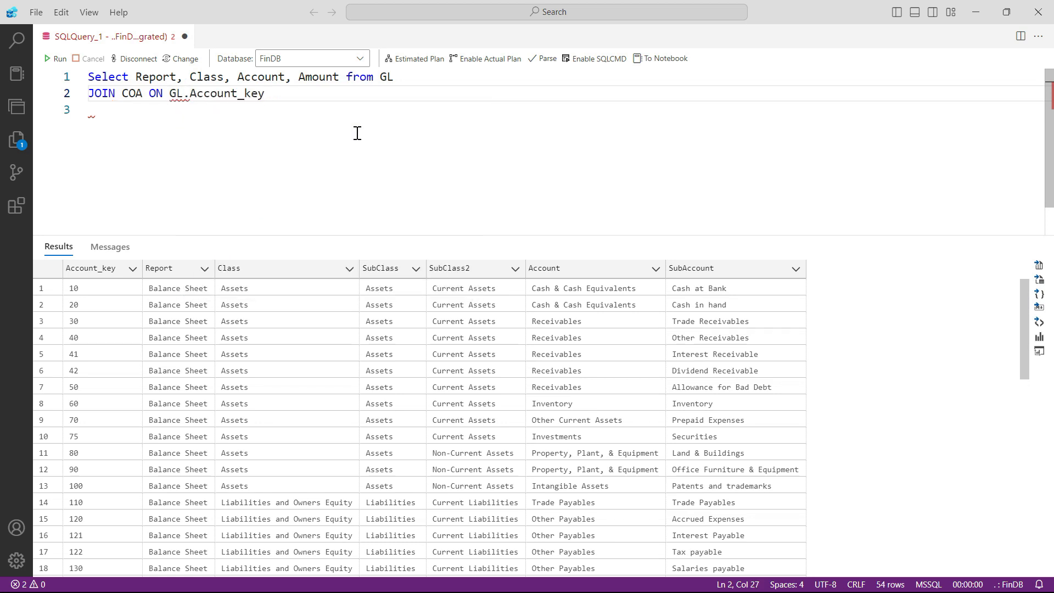
pyautogui.write('= C')
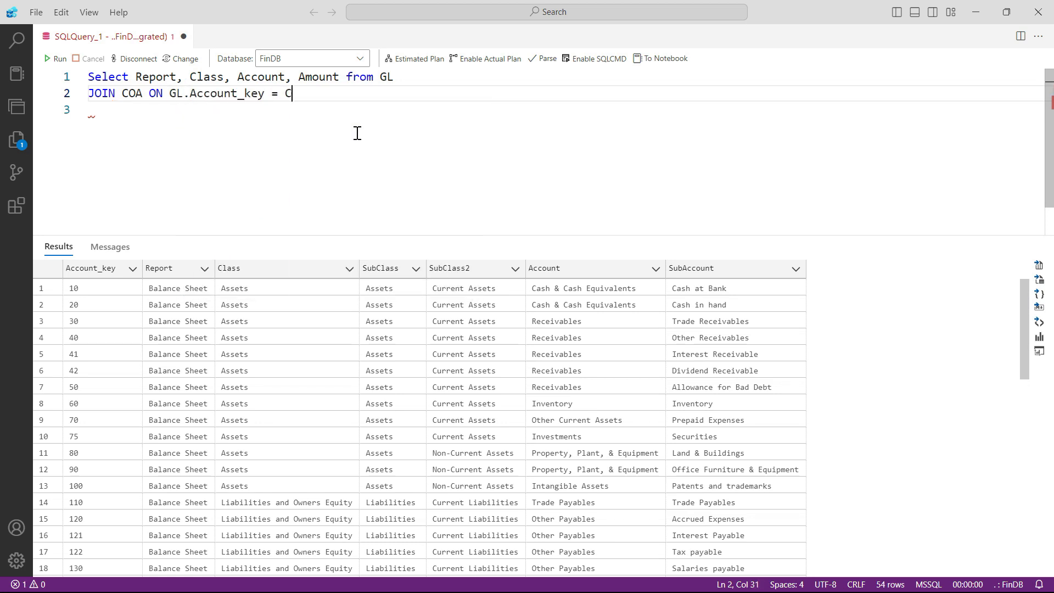
pyautogui.write('OA.Acc')
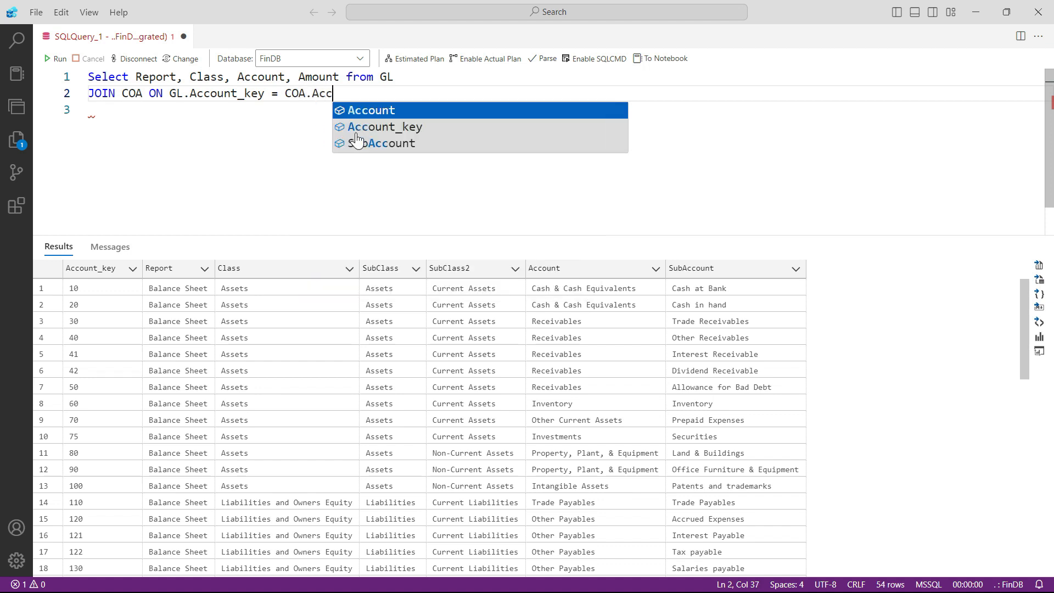
pyautogui.click(384, 127)
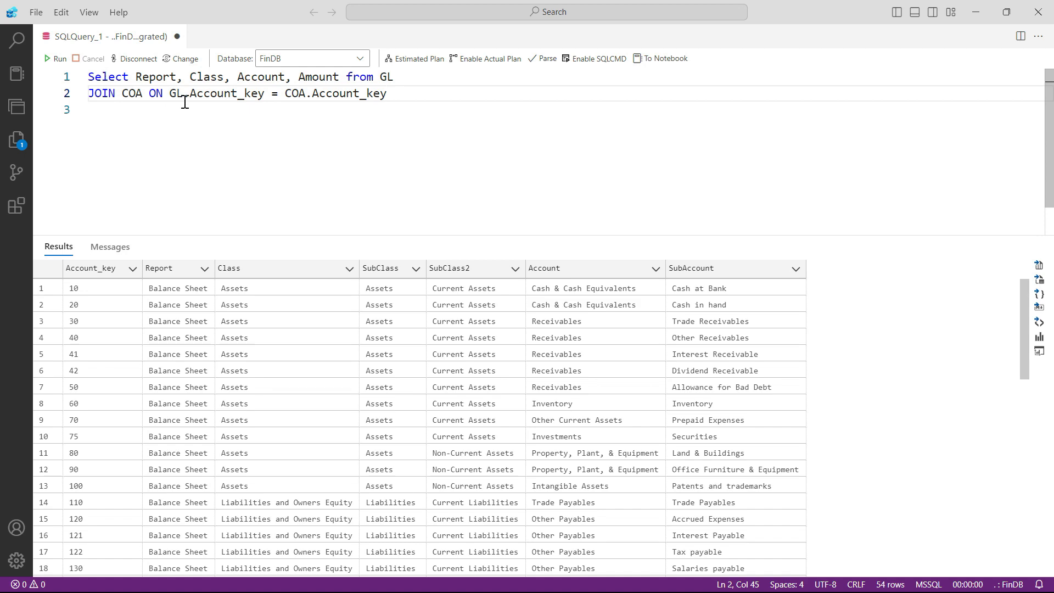
pyautogui.moveTo(451, 113)
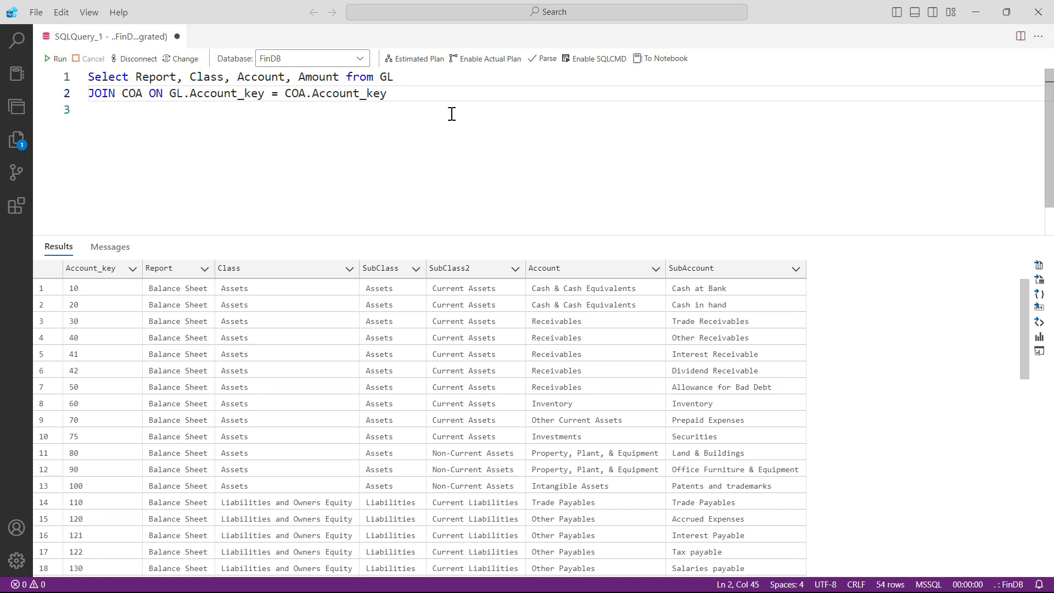
# Run the join, then add Where Report = 'Profit and Loss' on a new line
pyautogui.click(50, 58)
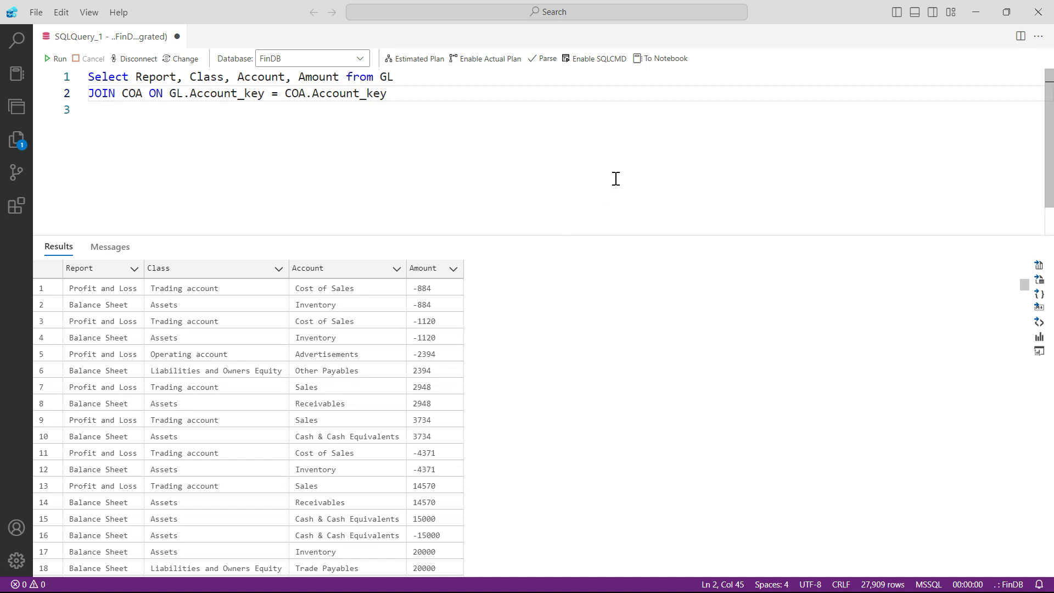
pyautogui.moveTo(694, 284)
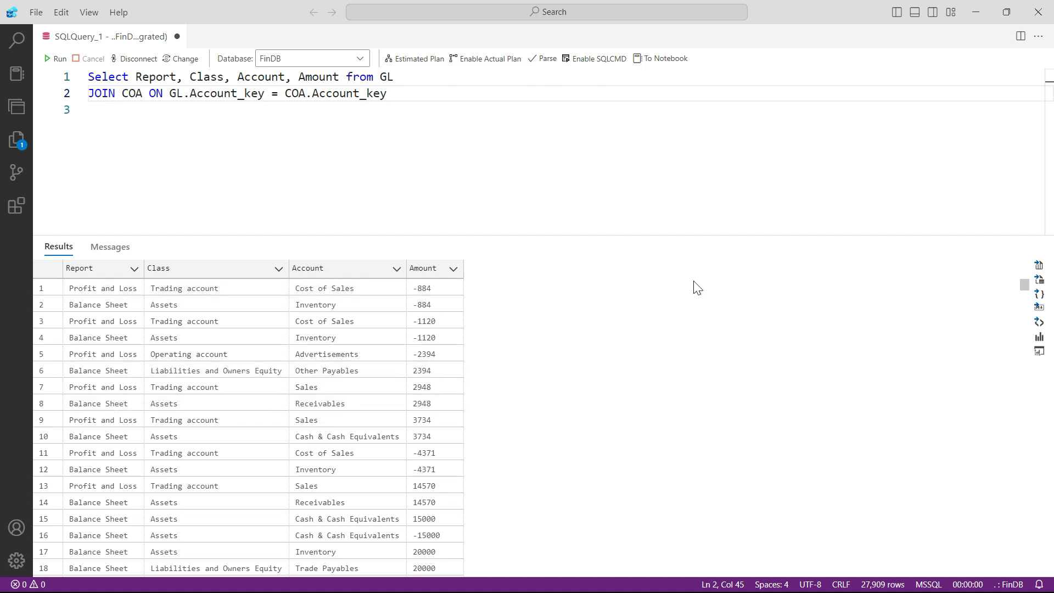
pyautogui.press('Enter')
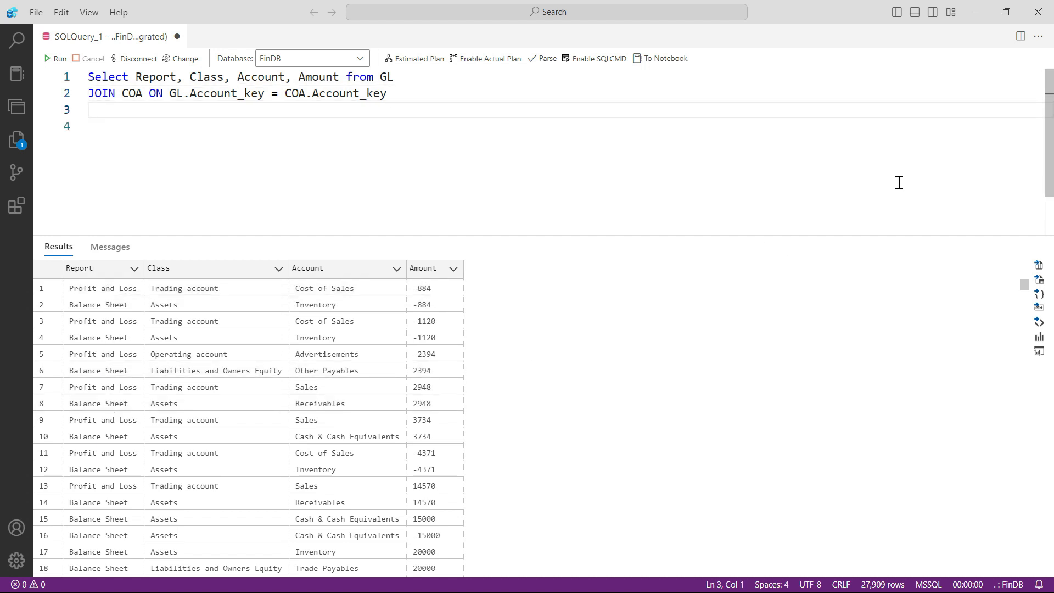
pyautogui.write('Where')
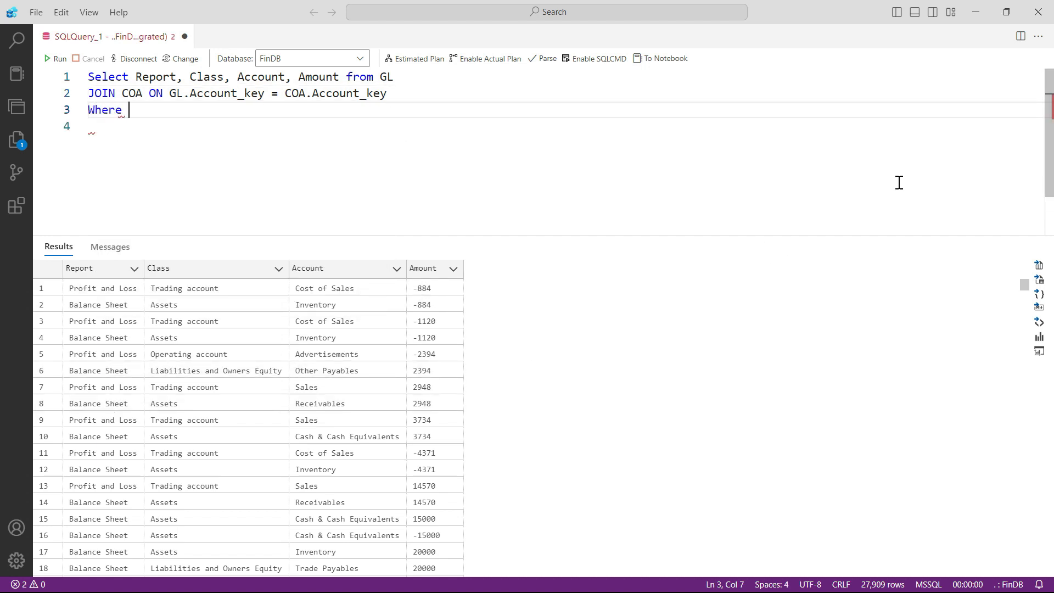
pyautogui.write('Report')
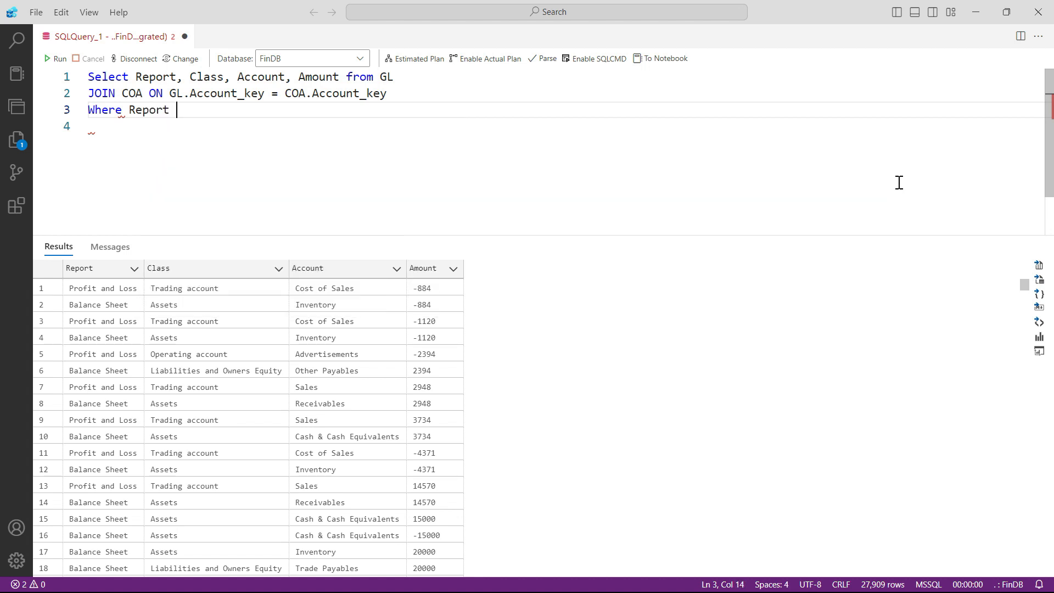
pyautogui.write("= 'Profit'")
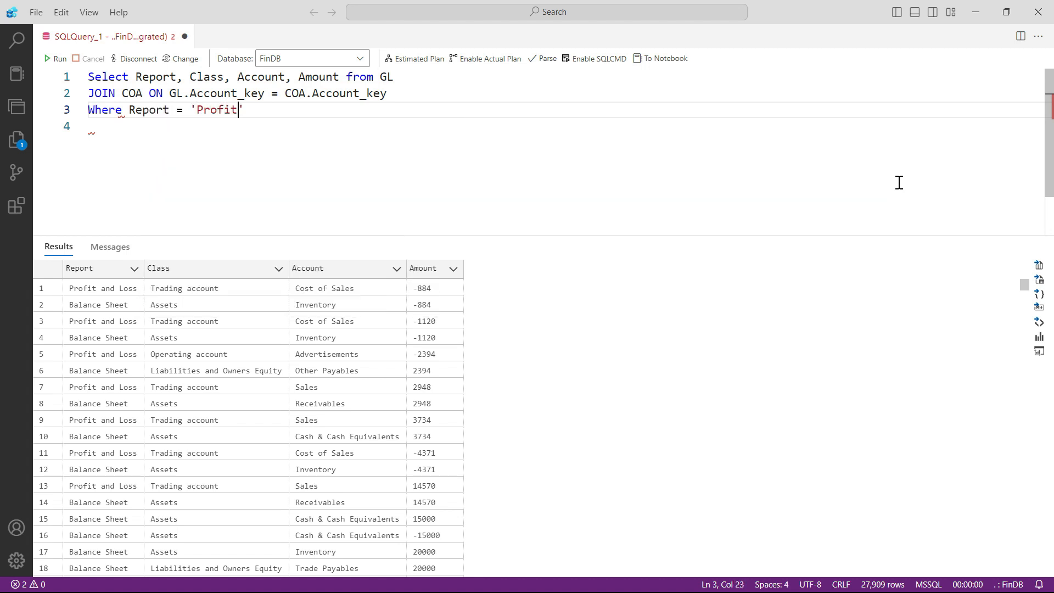
pyautogui.write('and Loss')
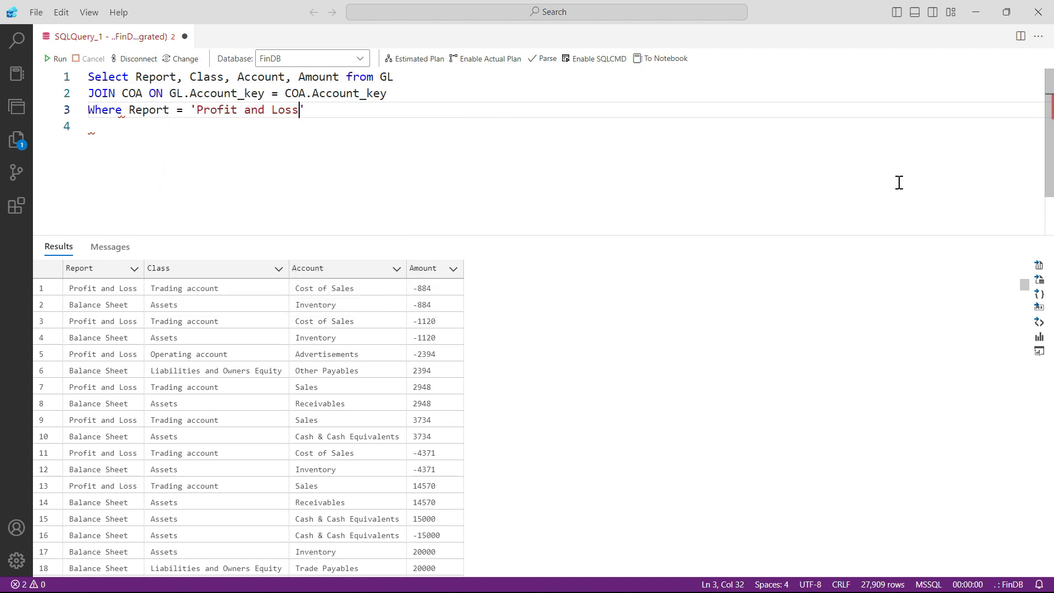
# Run the filtered query, returning 9,660 Profit and Loss rows
pyautogui.click(53, 58)
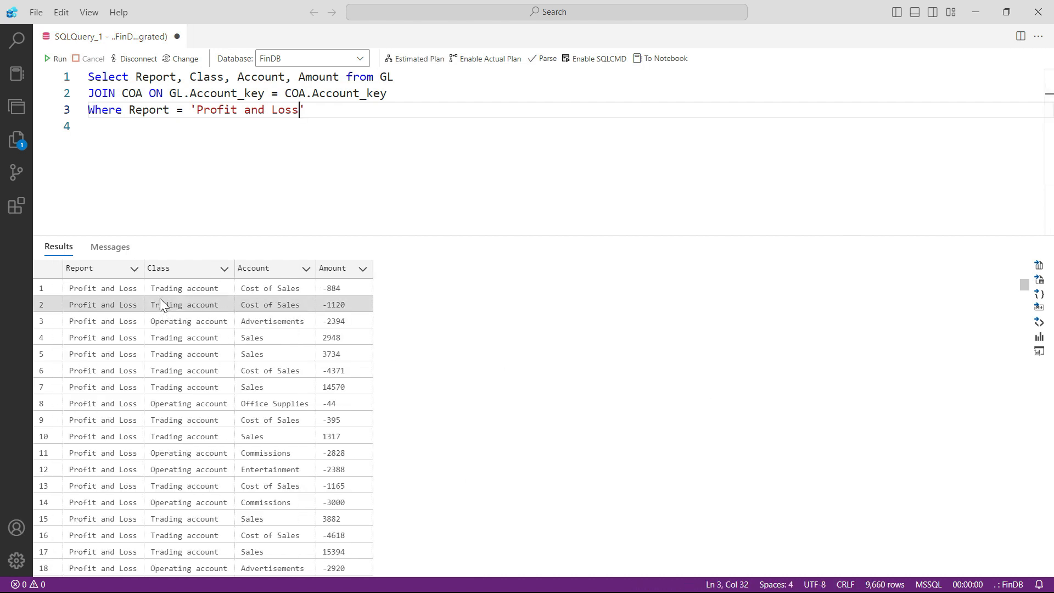
pyautogui.moveTo(286, 441)
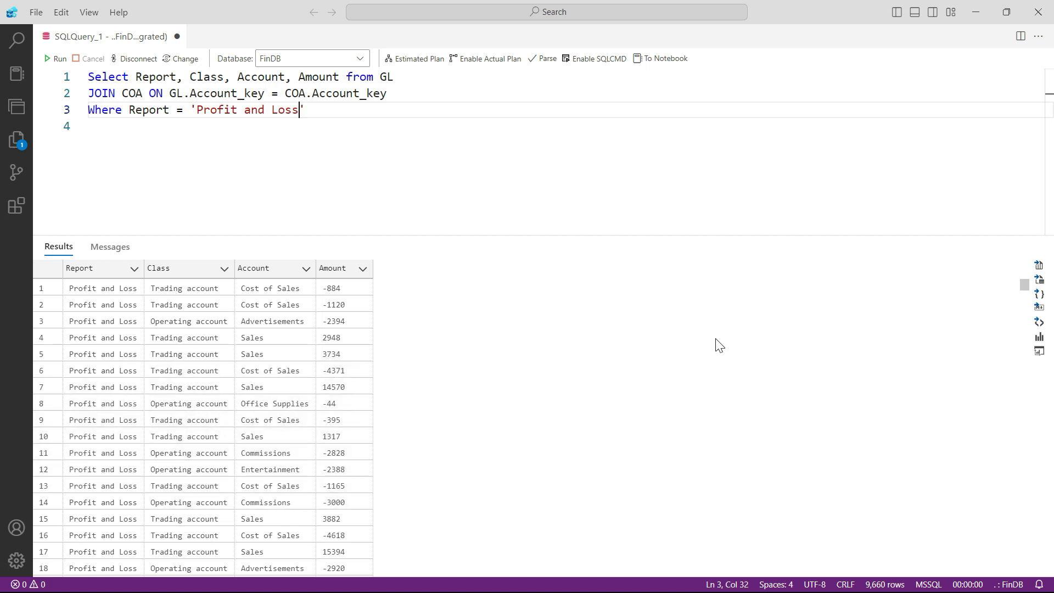
pyautogui.moveTo(719, 345)
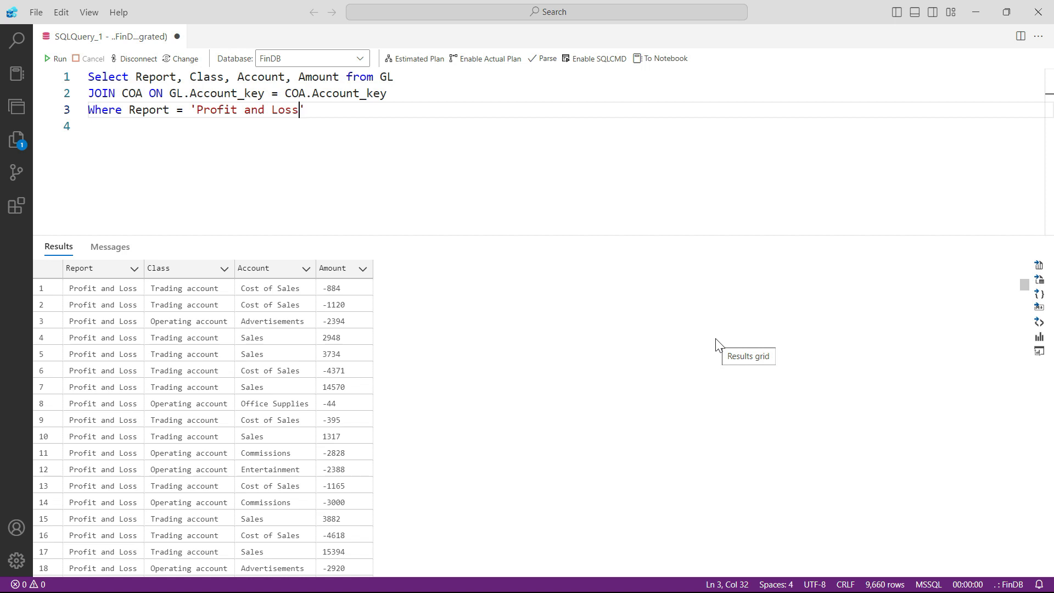
pyautogui.moveTo(336, 374)
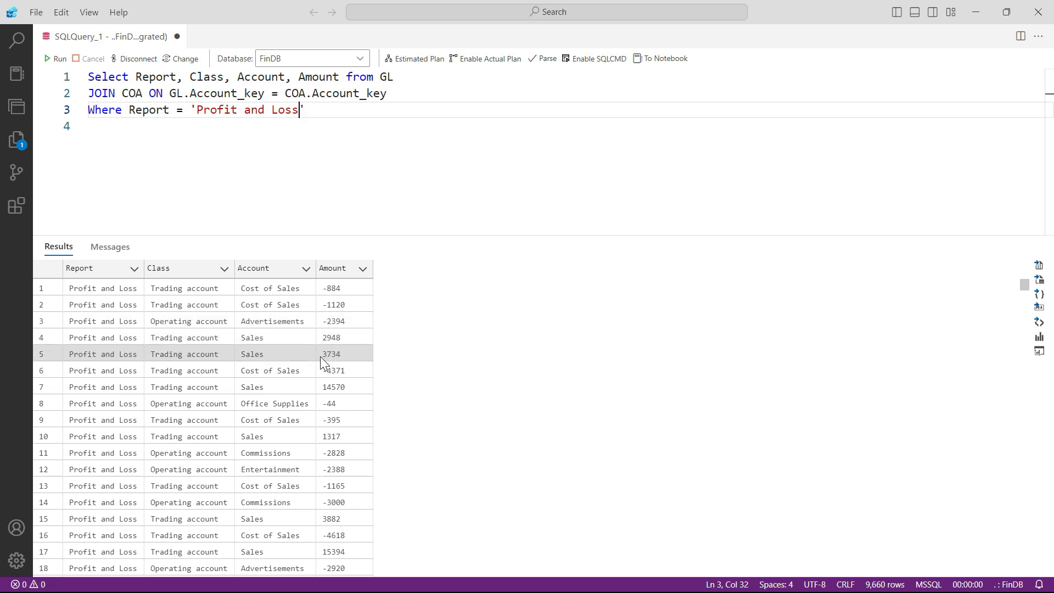
pyautogui.moveTo(301, 340)
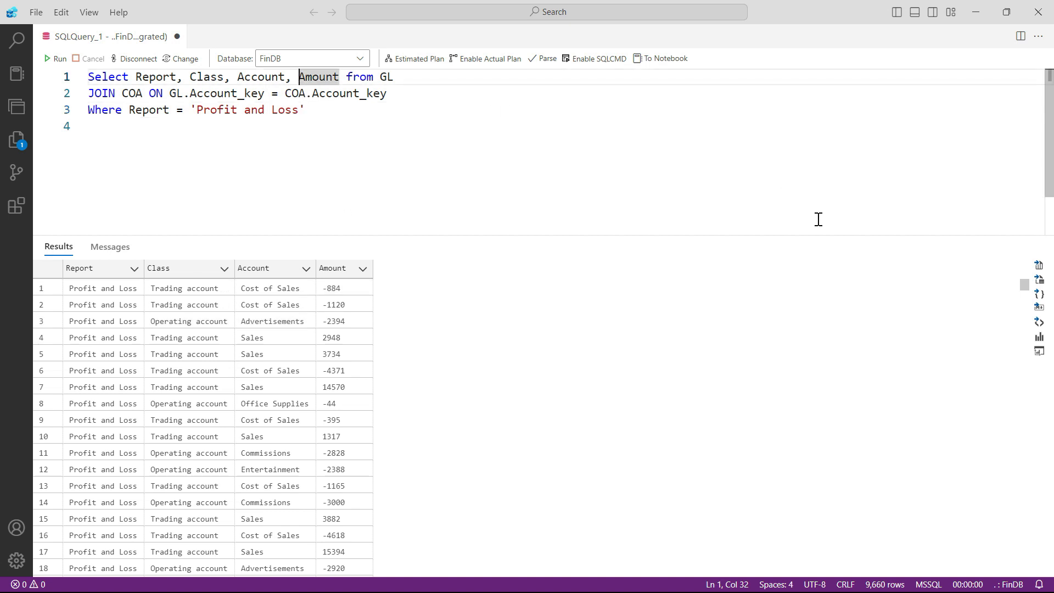
# Wrap Amount as SUM(Amount) and begin the Group by clause
pyautogui.write('SUM(')
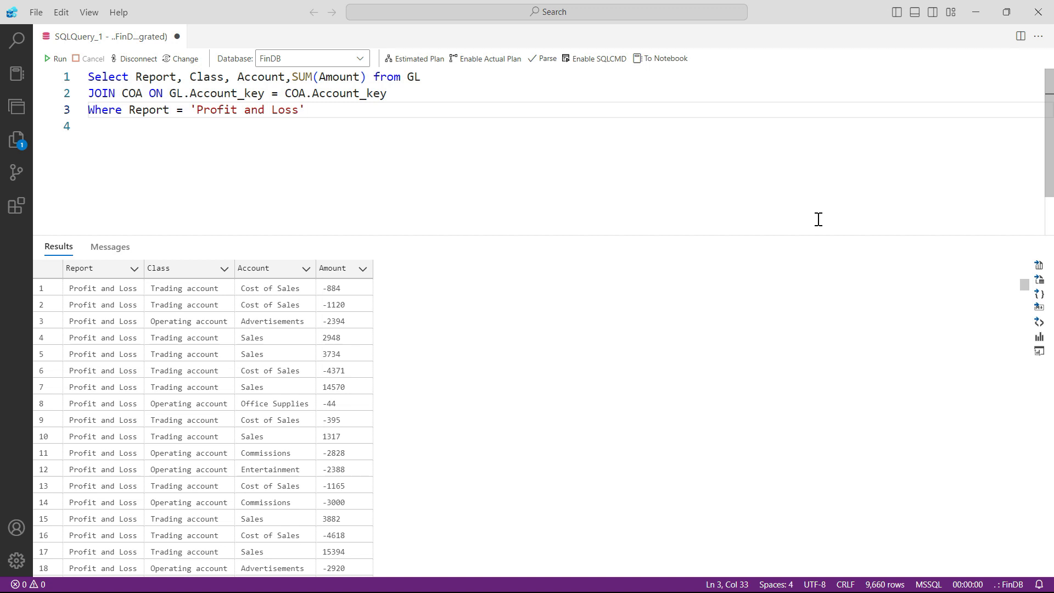
pyautogui.write('G')
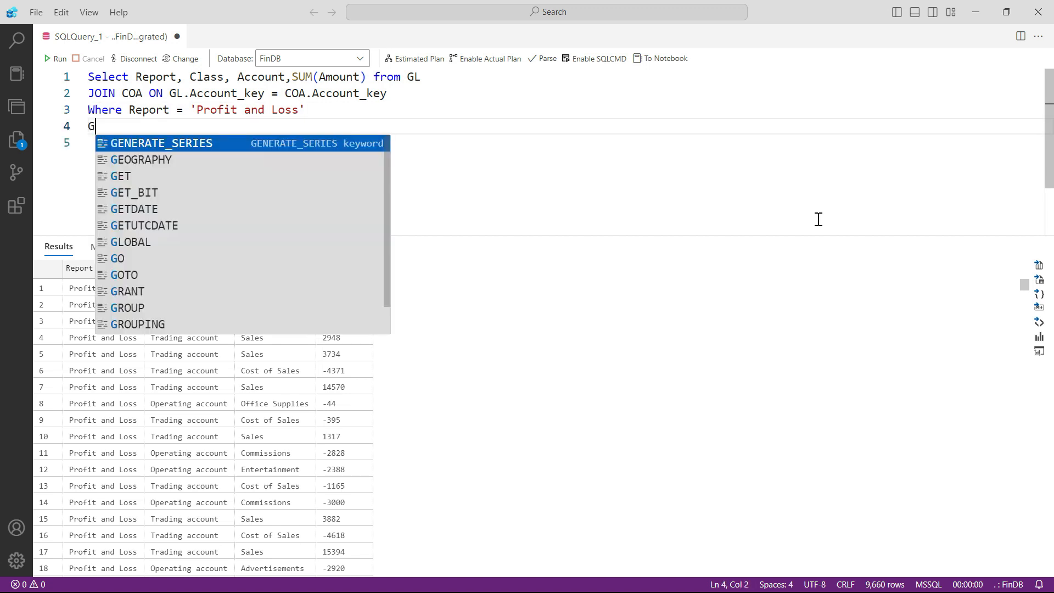
# Add Group by Report, Class, Account and run, collapsing results to 21 summed rows
pyautogui.write('roup by')
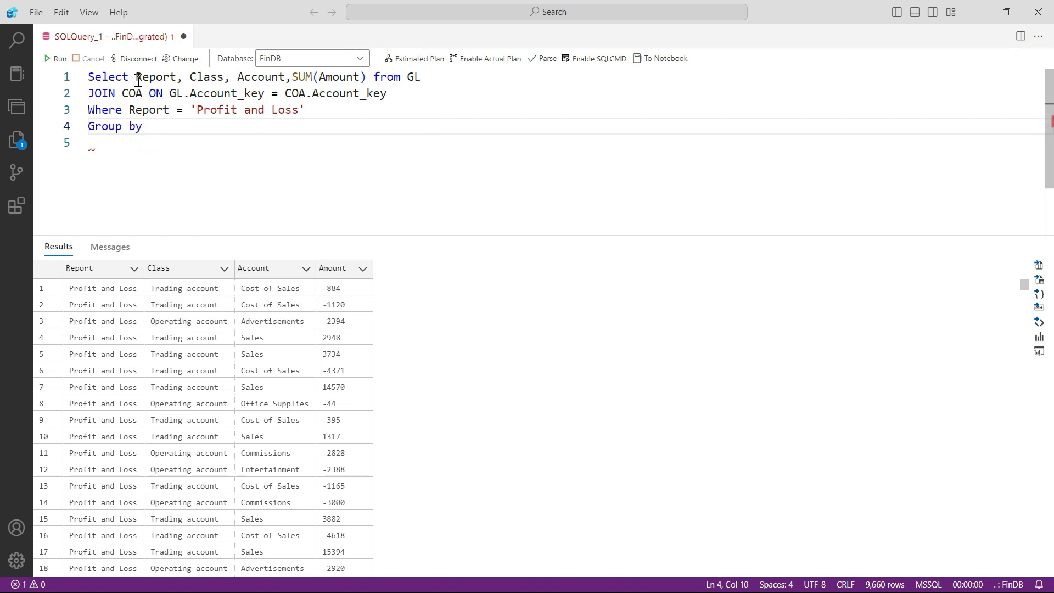
pyautogui.moveTo(134, 77); pyautogui.dragTo(286, 77)
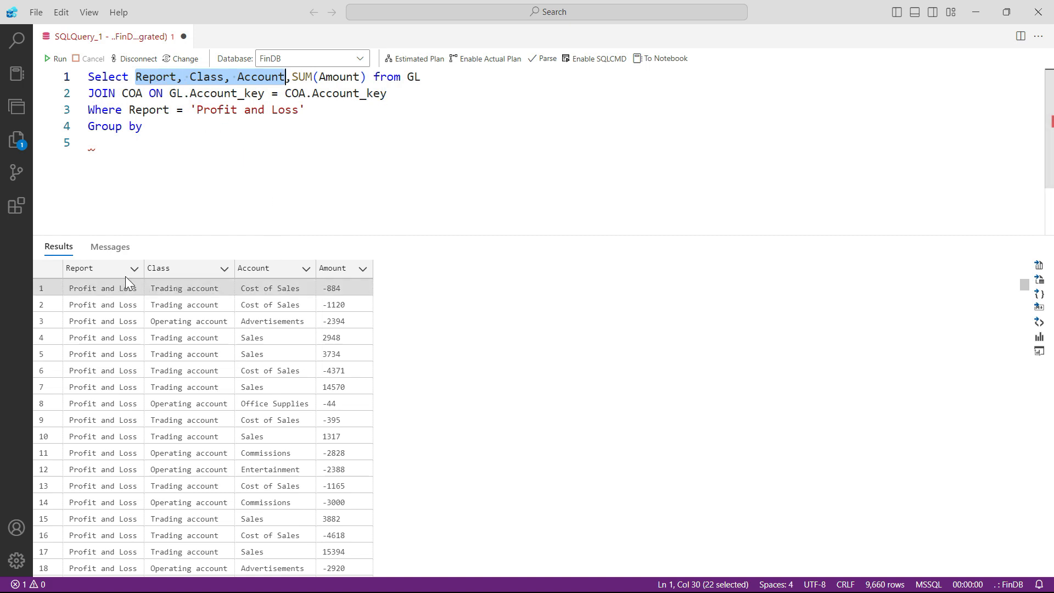
pyautogui.moveTo(230, 138)
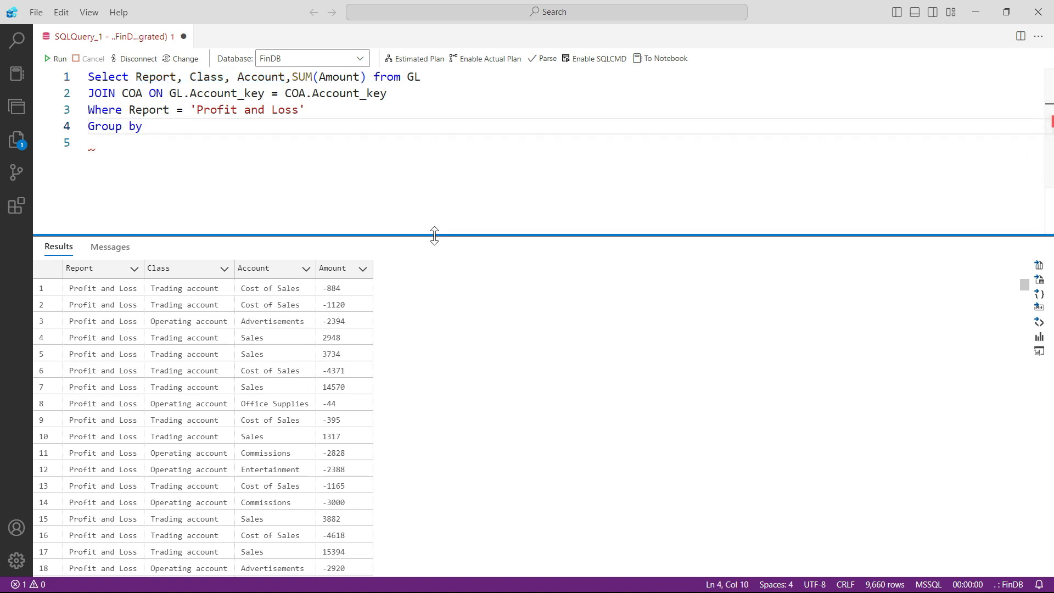
pyautogui.write('Report, Class, Account')
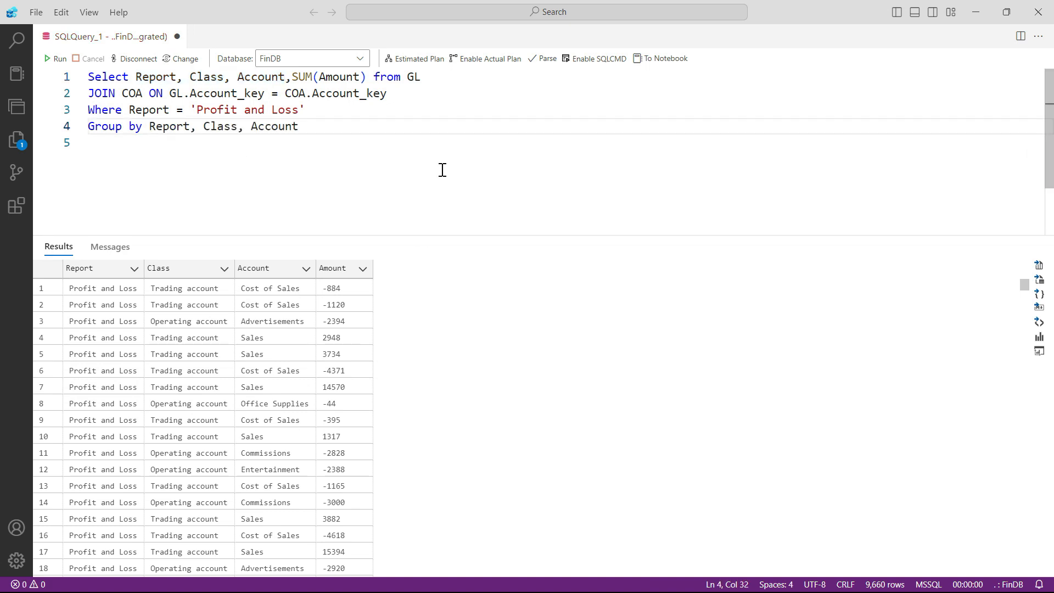
pyautogui.click(62, 58)
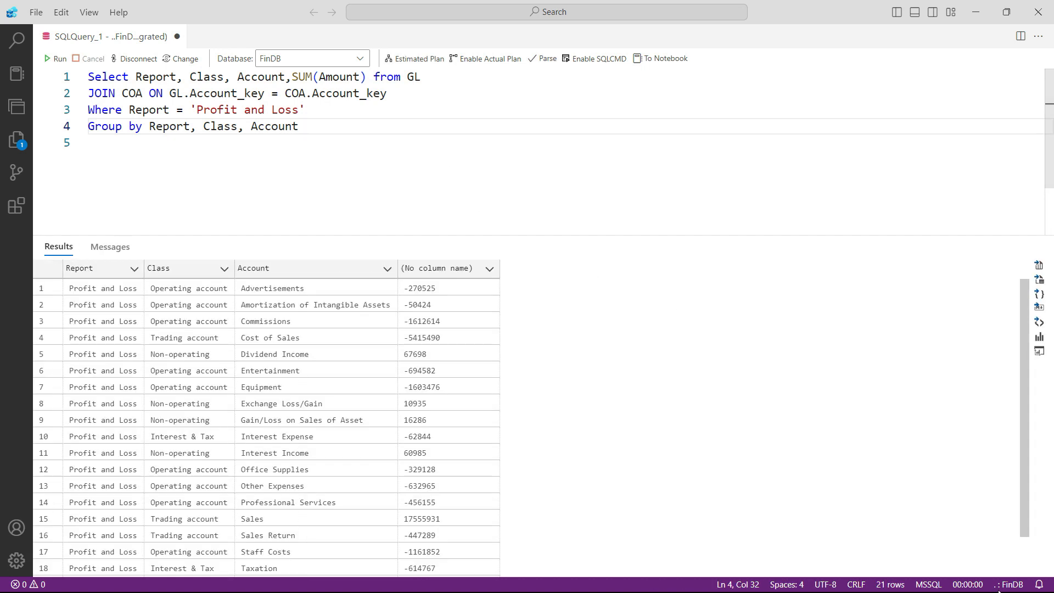
pyautogui.moveTo(863, 591)
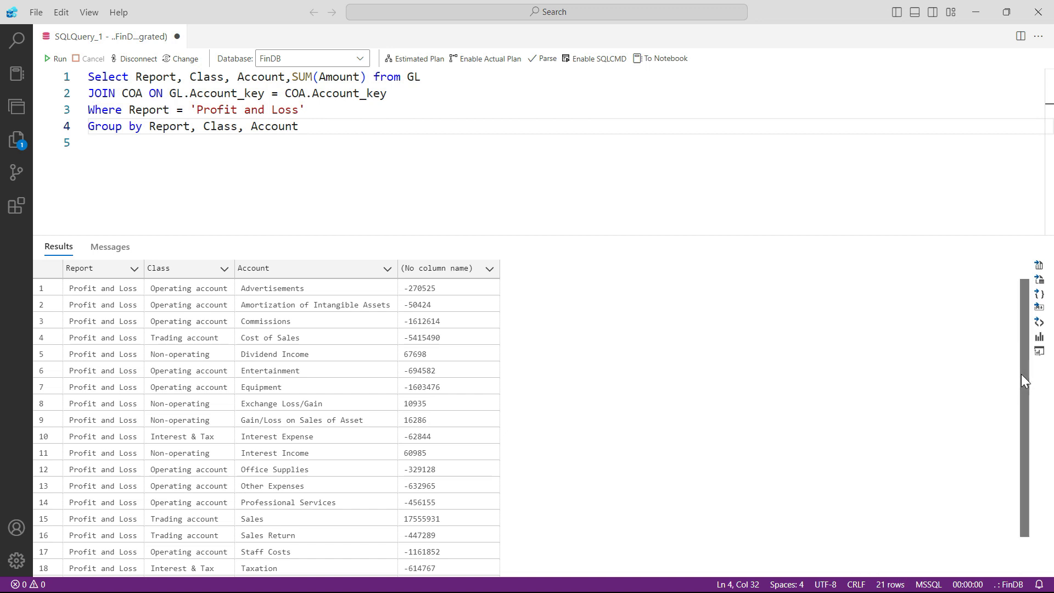
pyautogui.scroll(-3)
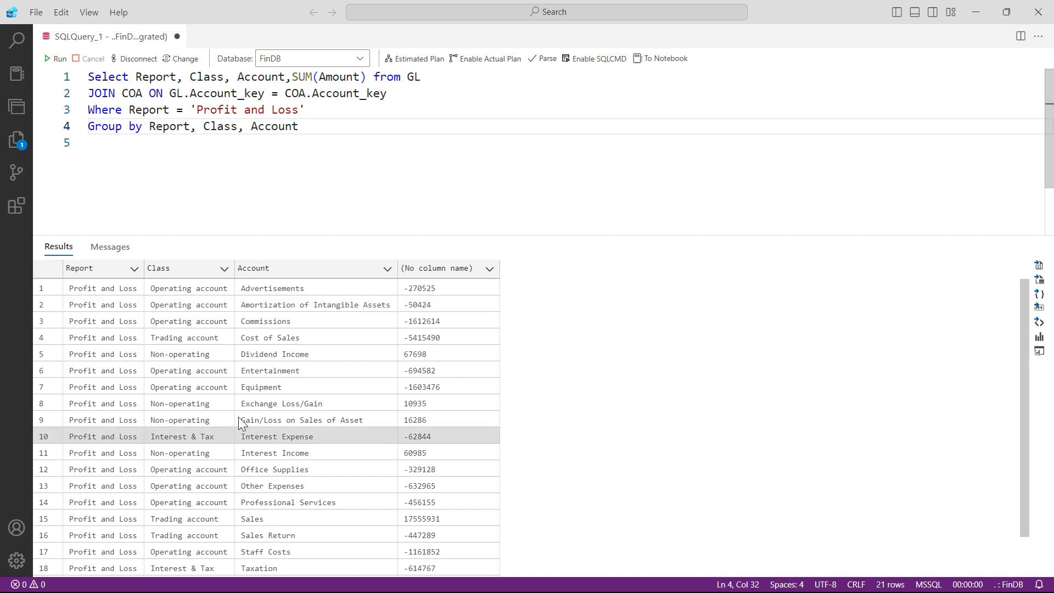
pyautogui.moveTo(584, 398)
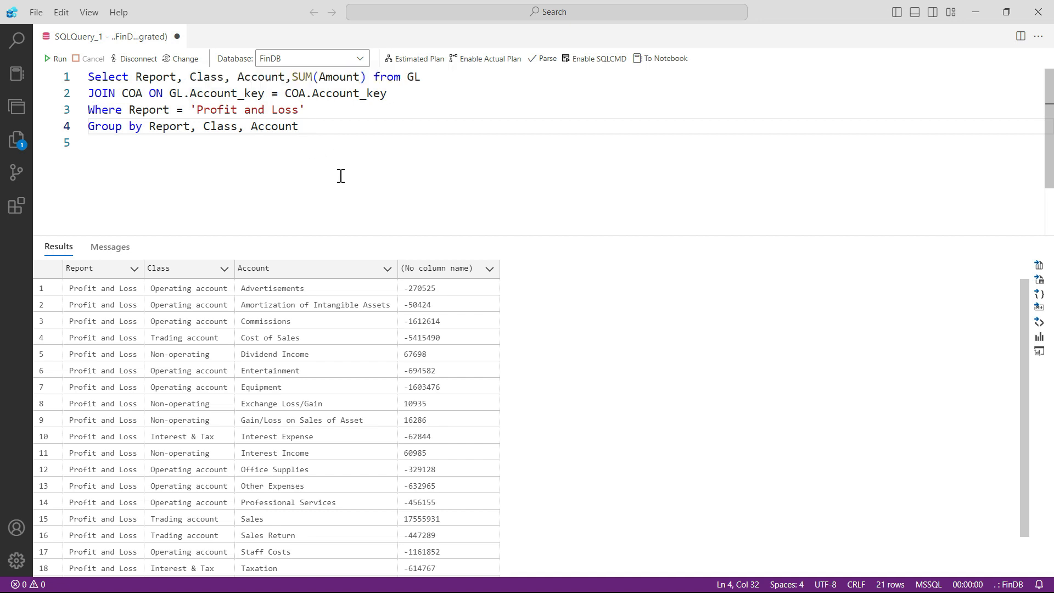
pyautogui.moveTo(487, 178)
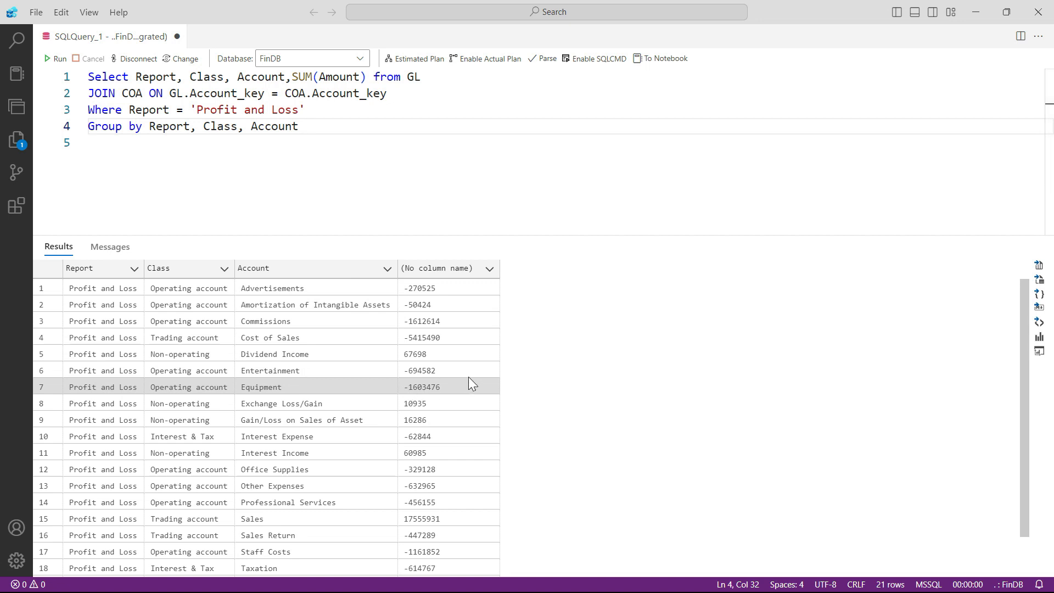
pyautogui.moveTo(287, 257)
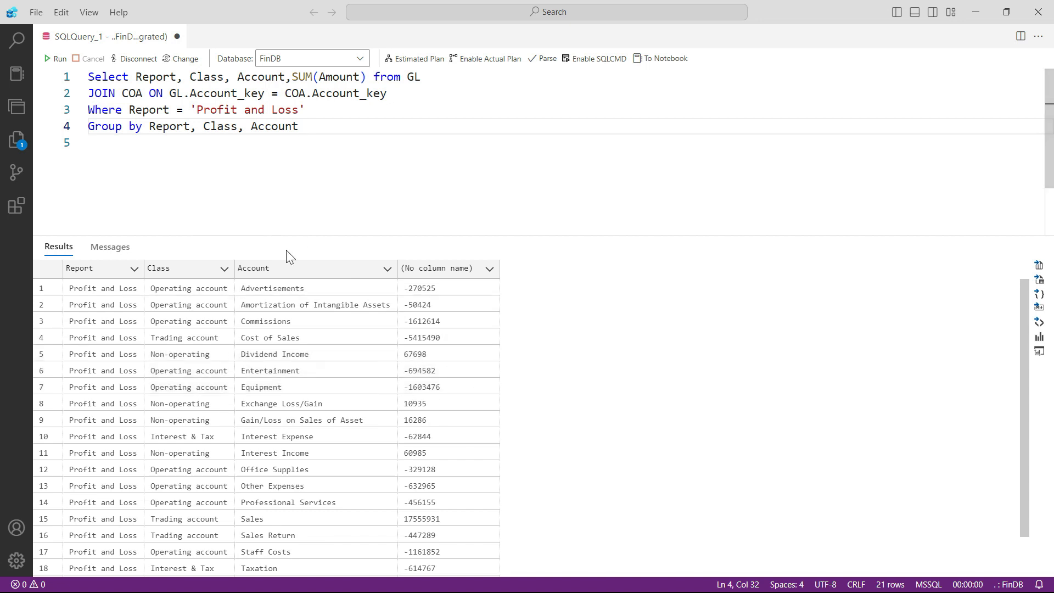
pyautogui.moveTo(334, 202)
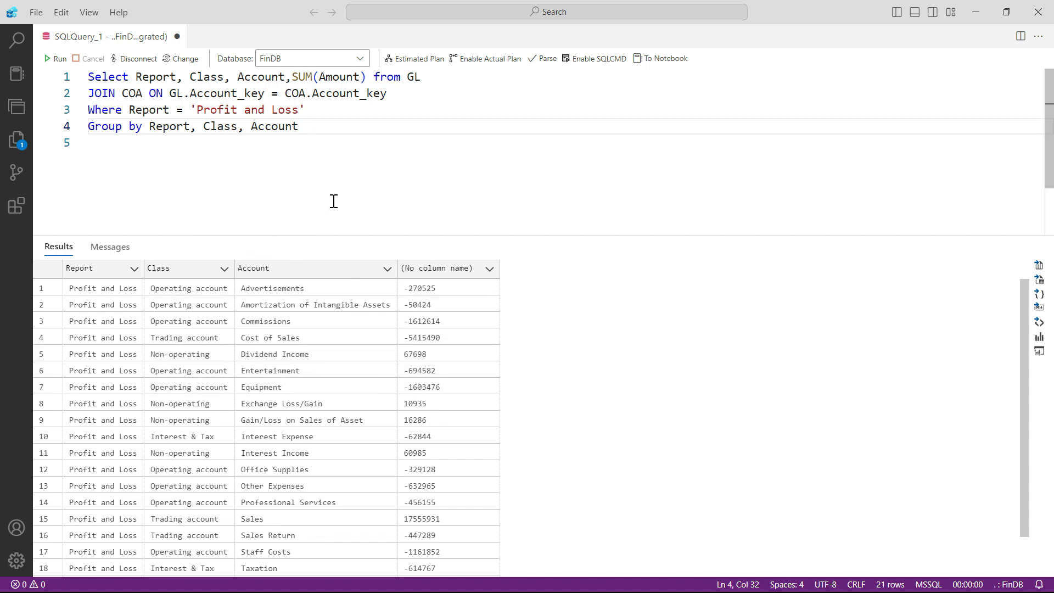
pyautogui.moveTo(254, 167)
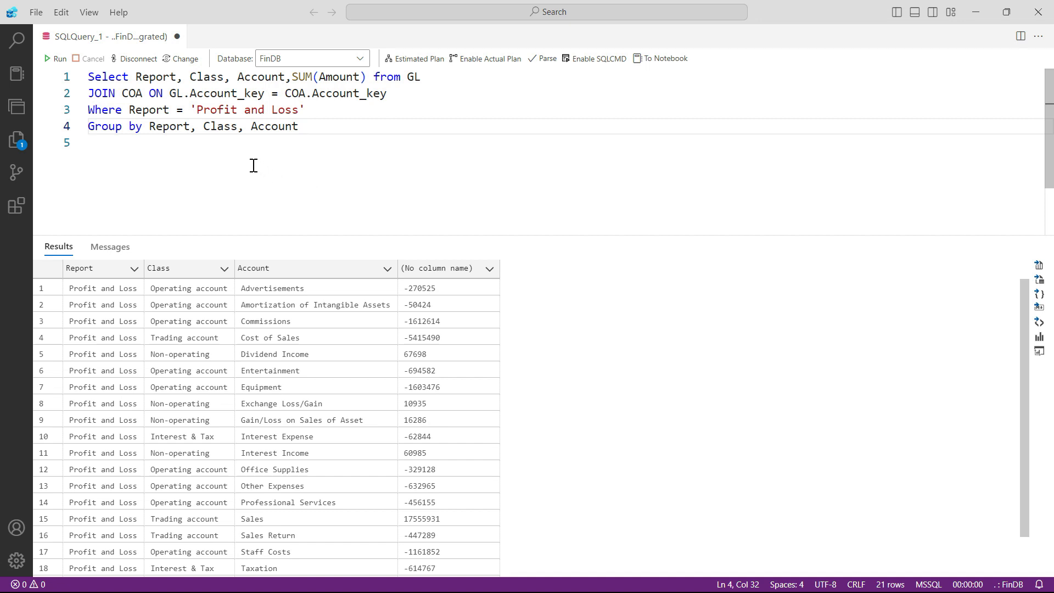
pyautogui.moveTo(404, 212)
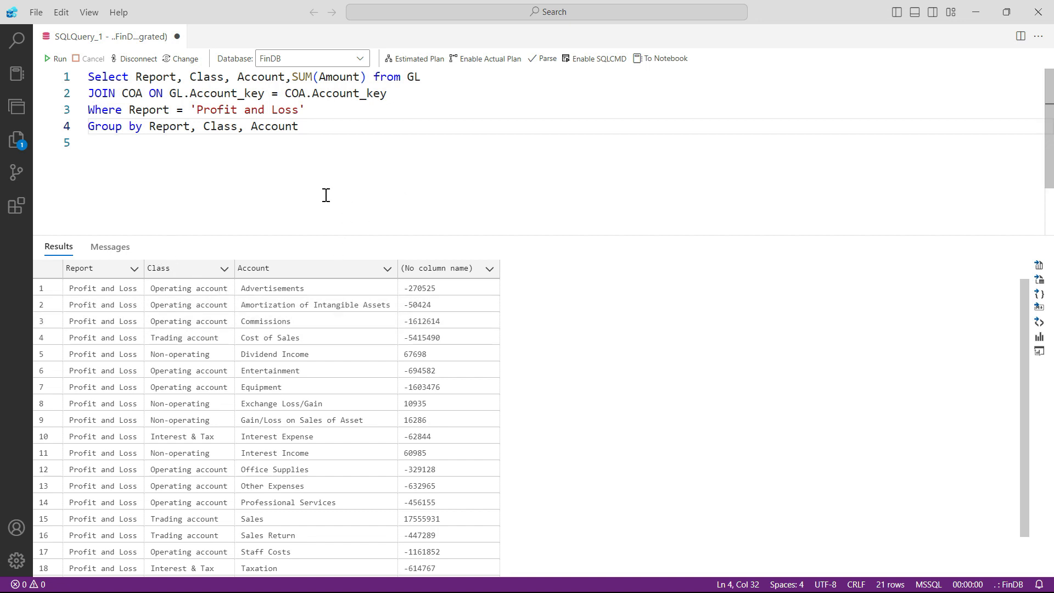
pyautogui.write('Order by Account_key')
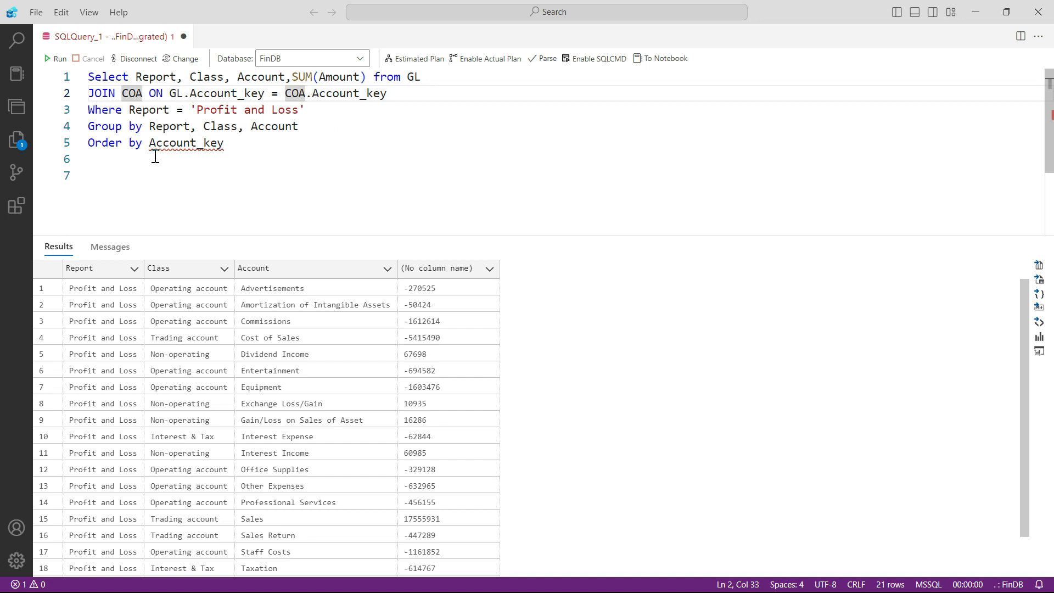
# Qualify the ordering column as GL.Account_key, then move to after Account in SELECT
pyautogui.doubleClick(186, 143)
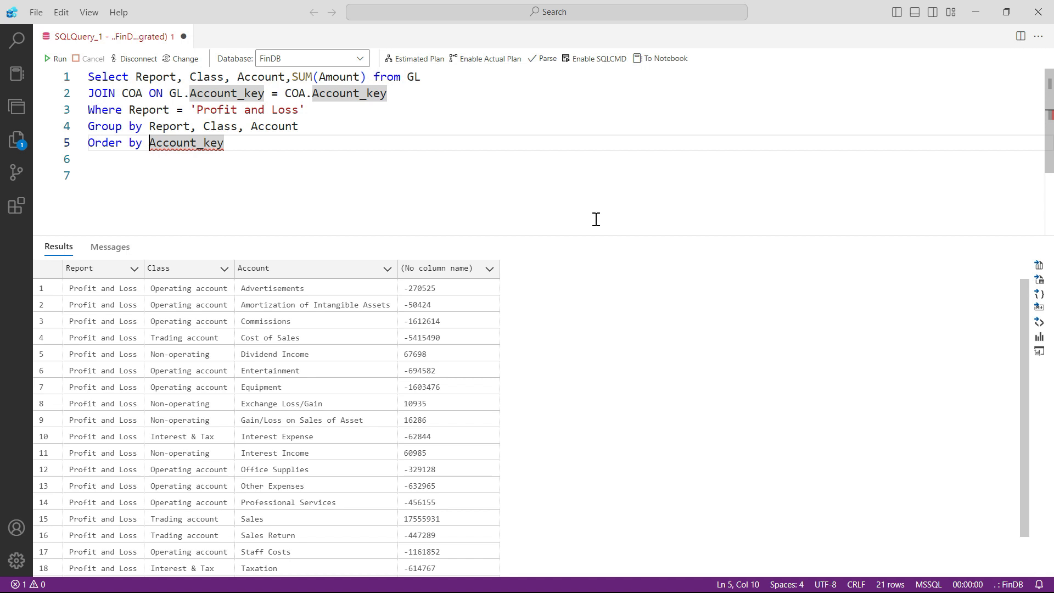
pyautogui.write('GL.')
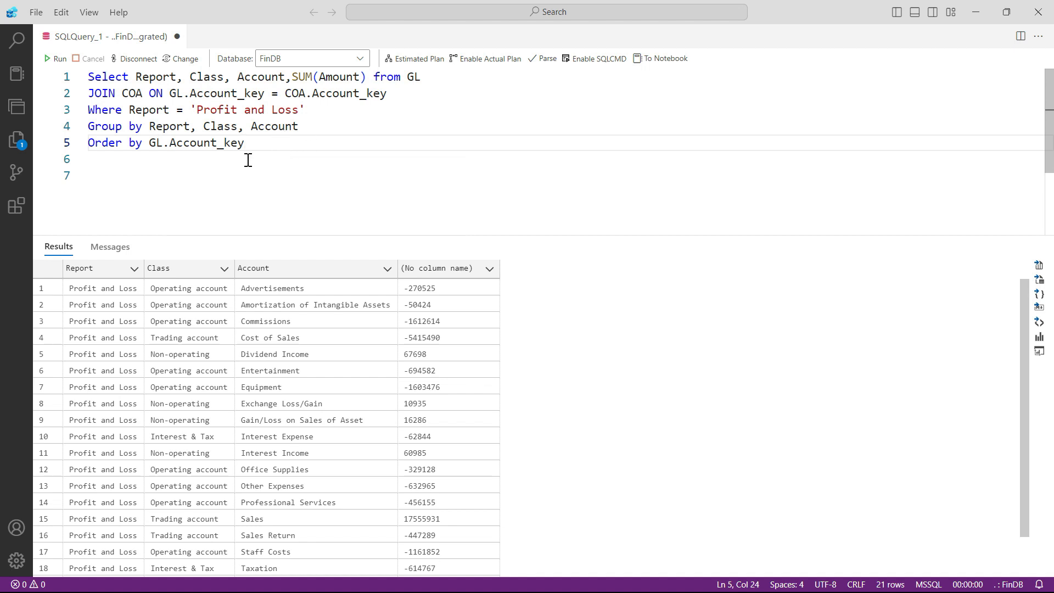
pyautogui.moveTo(292, 154)
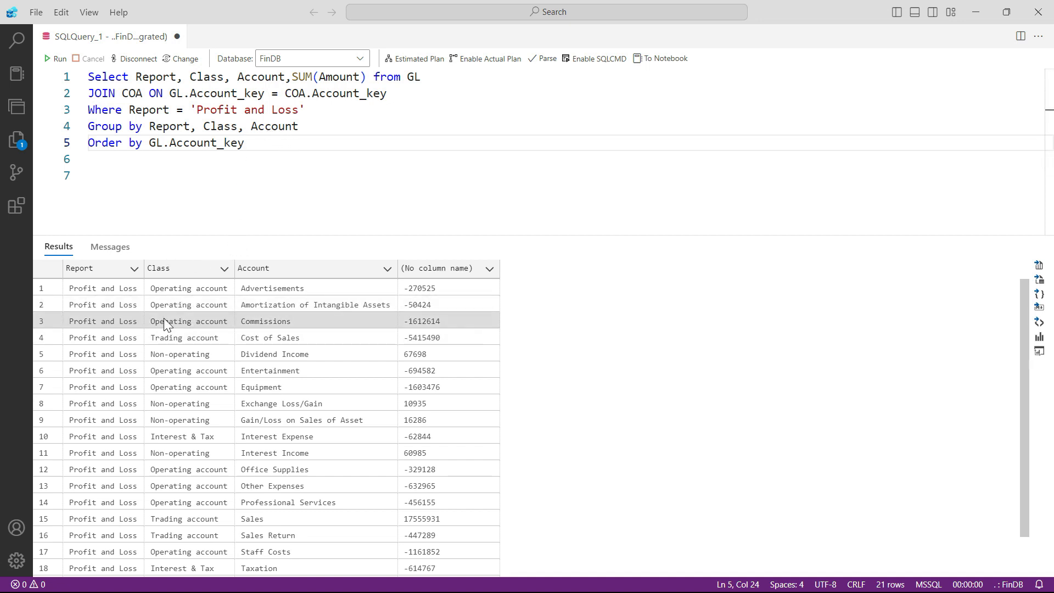
pyautogui.moveTo(373, 411)
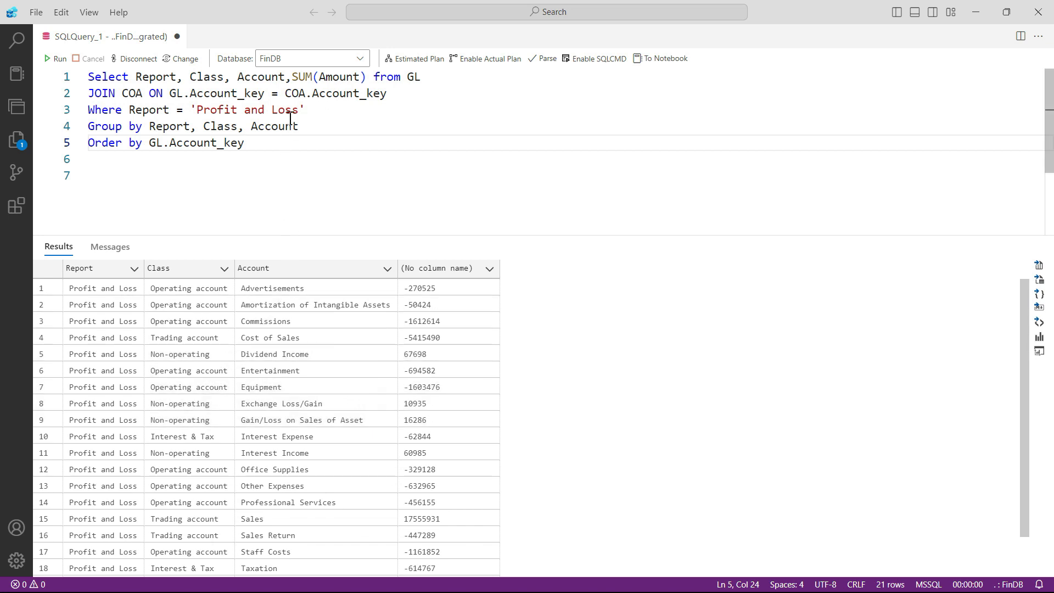
pyautogui.click(274, 77)
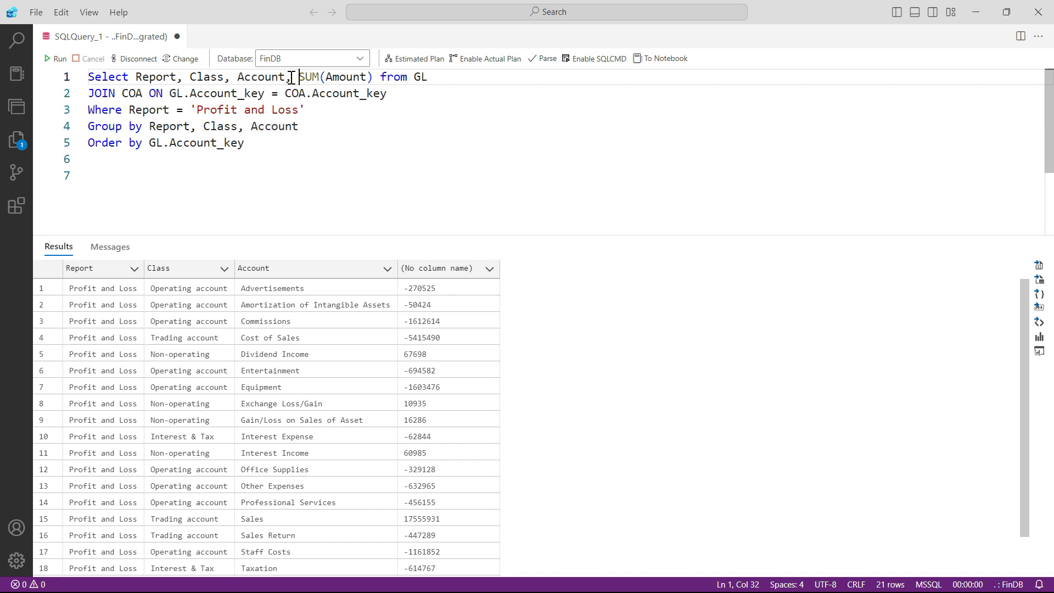
# Add GL.Account_key after Account in both the select list and the Group by list
pyautogui.write('Ac')
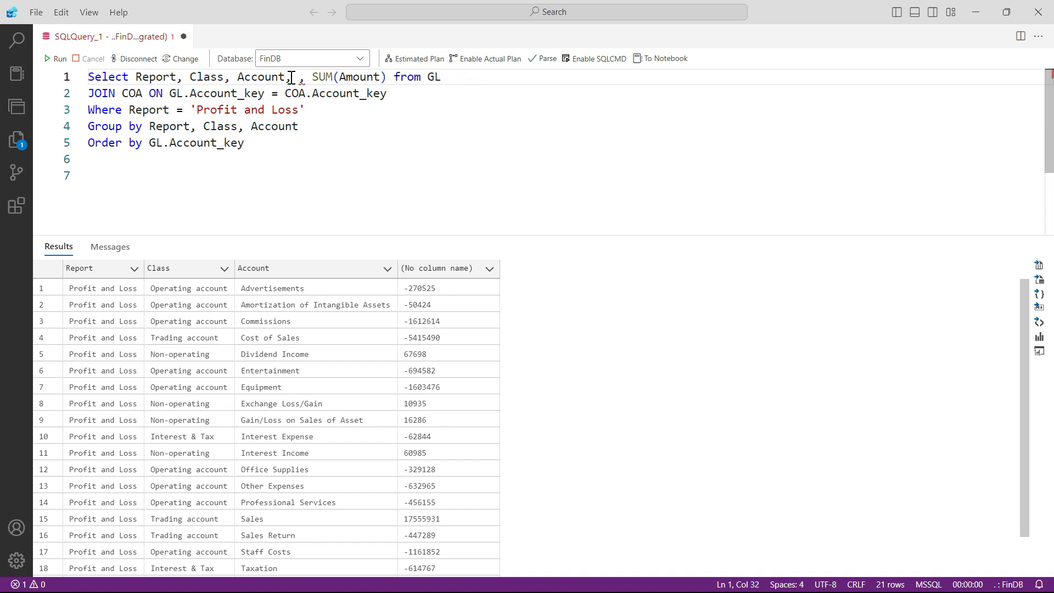
pyautogui.write('Account_key')
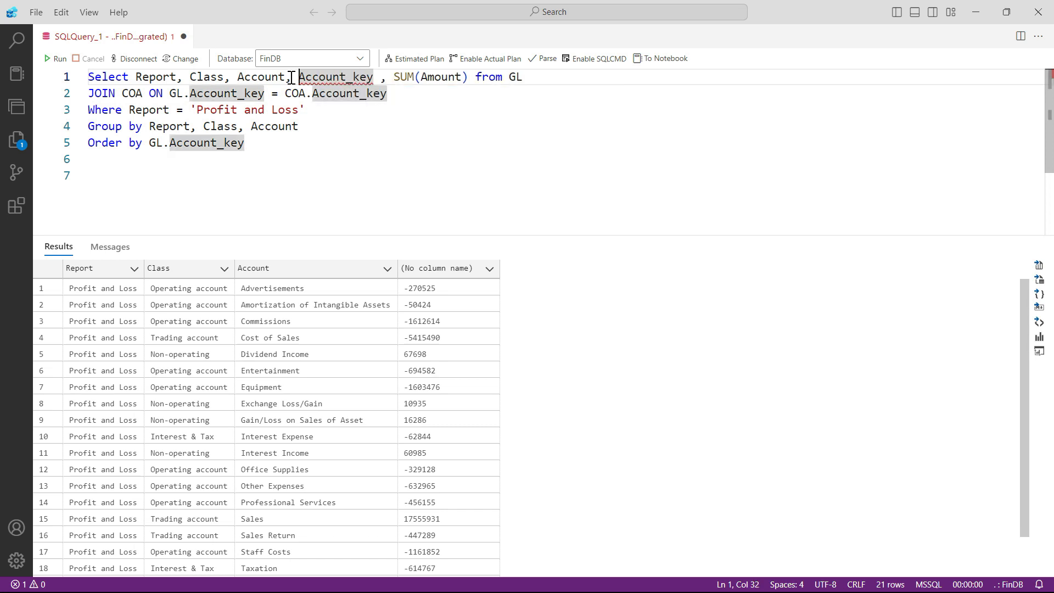
pyautogui.write('GL.')
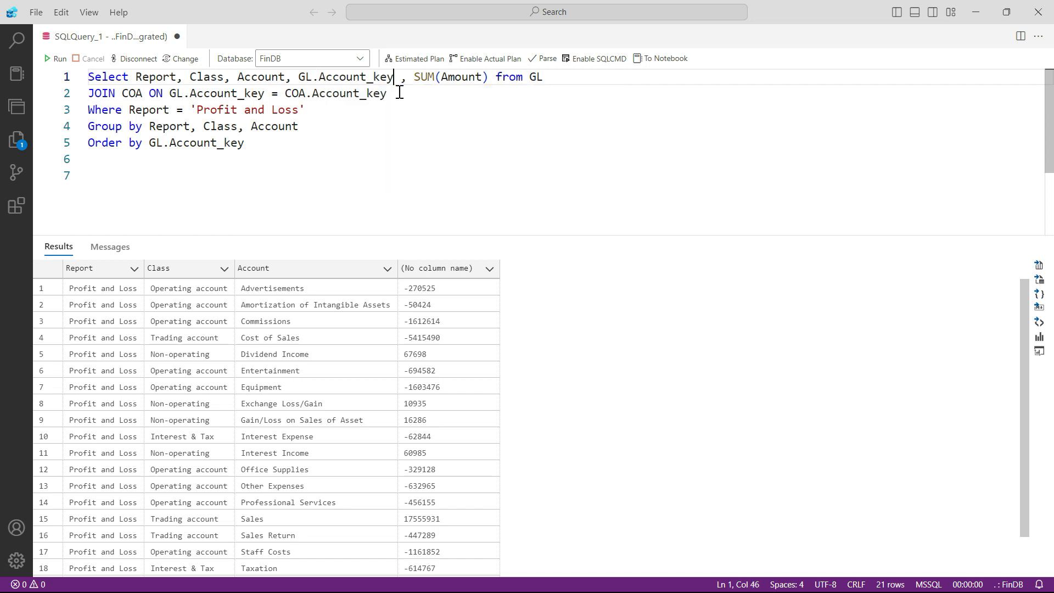
pyautogui.doubleClick(274, 127)
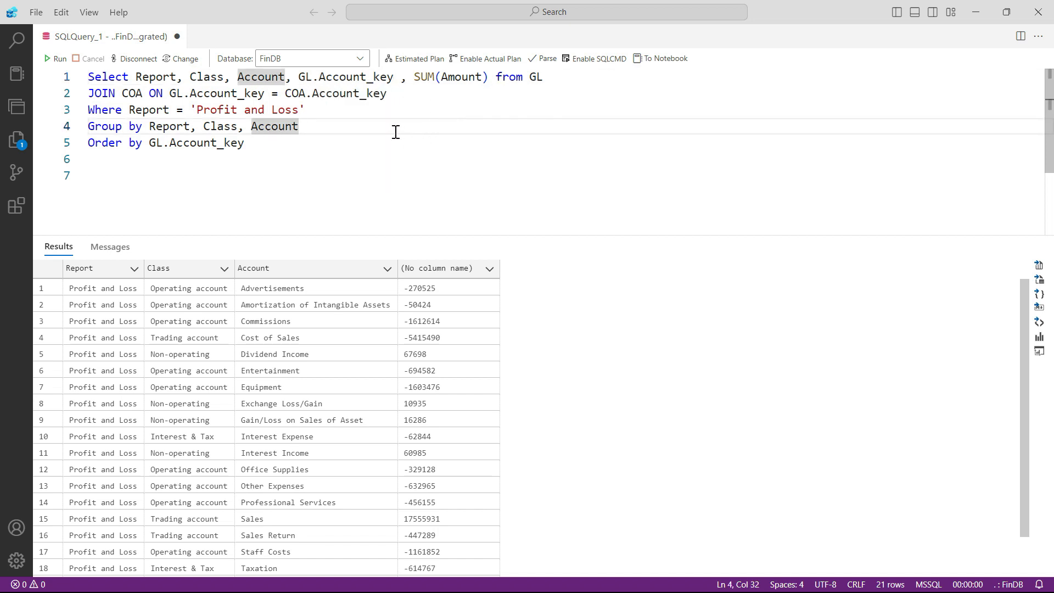
pyautogui.moveTo(351, 93)
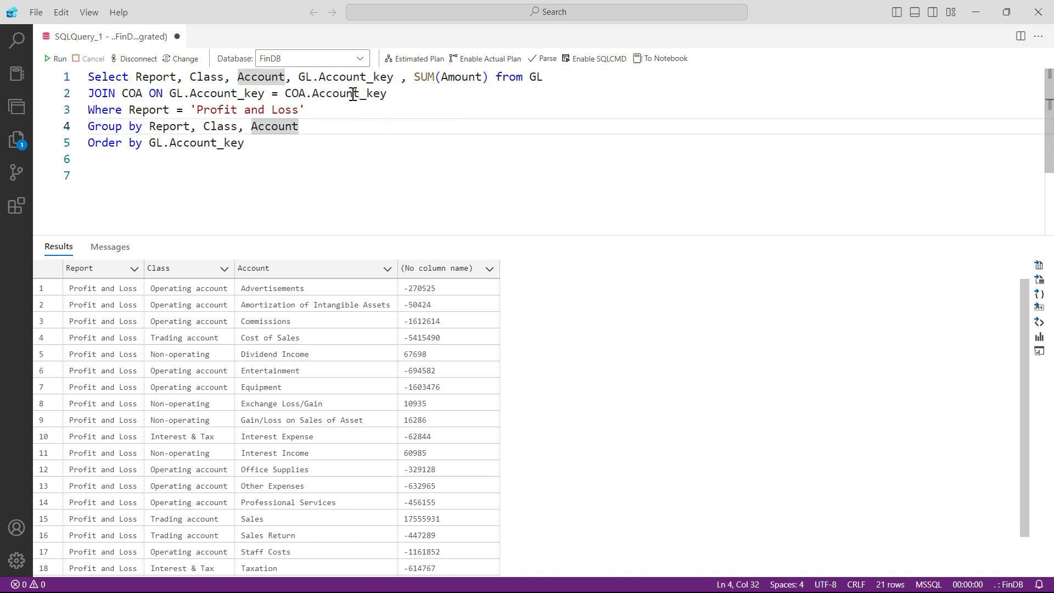
pyautogui.moveTo(134, 77); pyautogui.dragTo(392, 77)
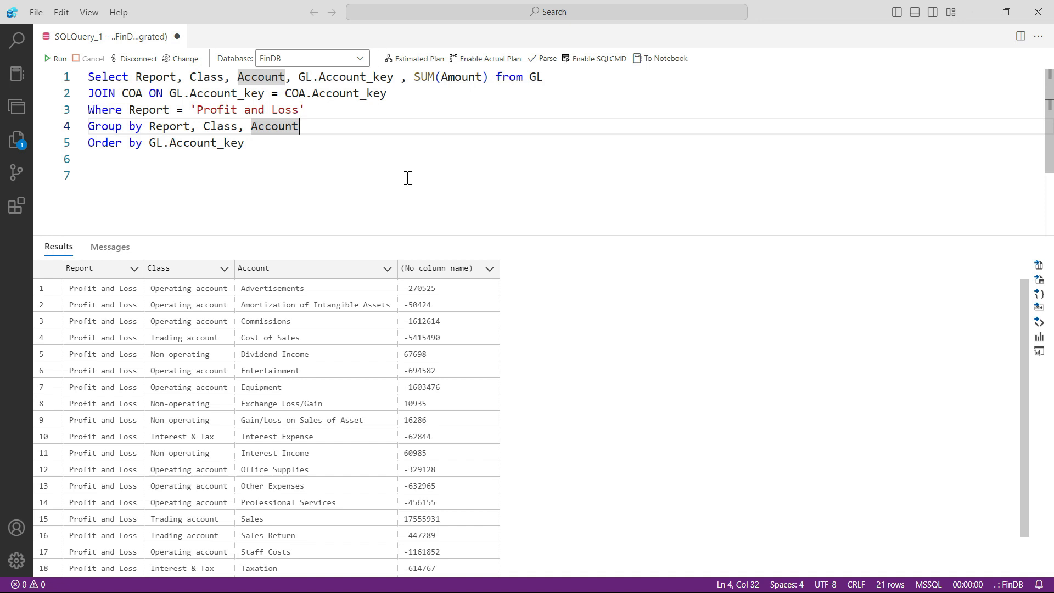
pyautogui.write(', GL.Account_key')
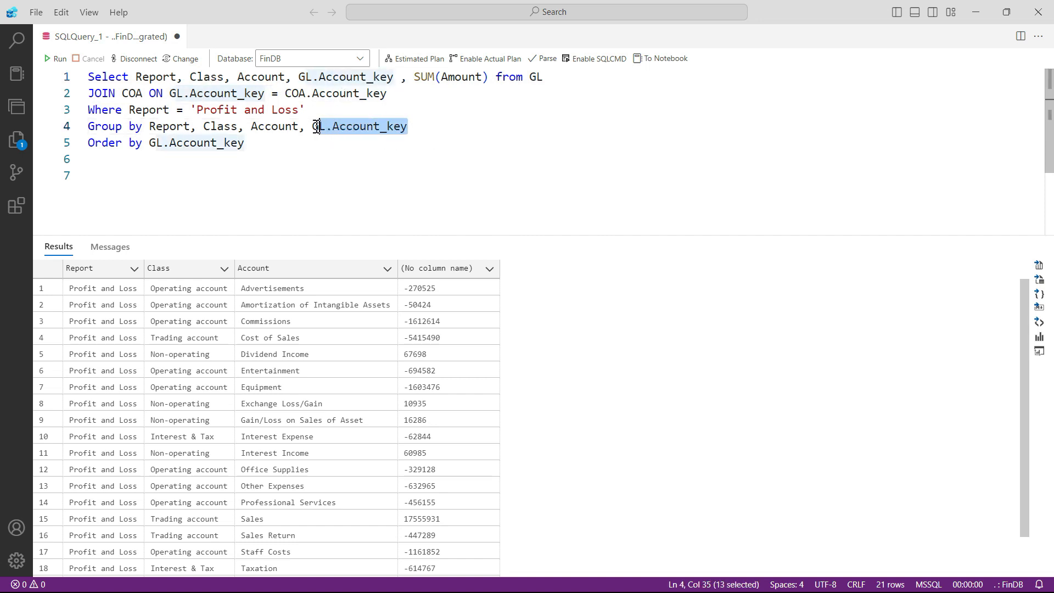
# Delete the empty trailing line below the query
pyautogui.click(385, 174)
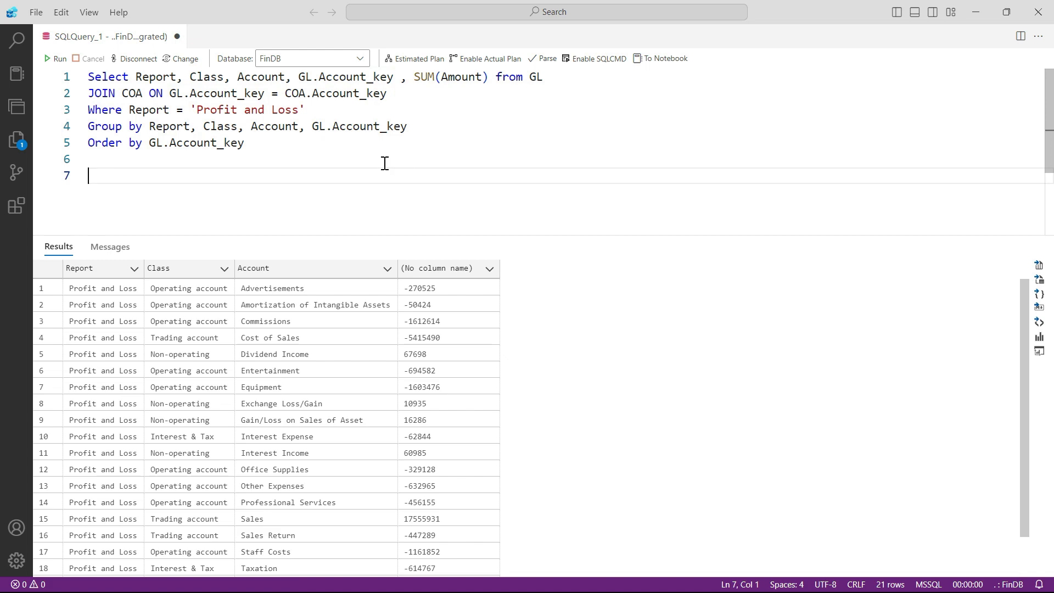
pyautogui.press('Backspace')
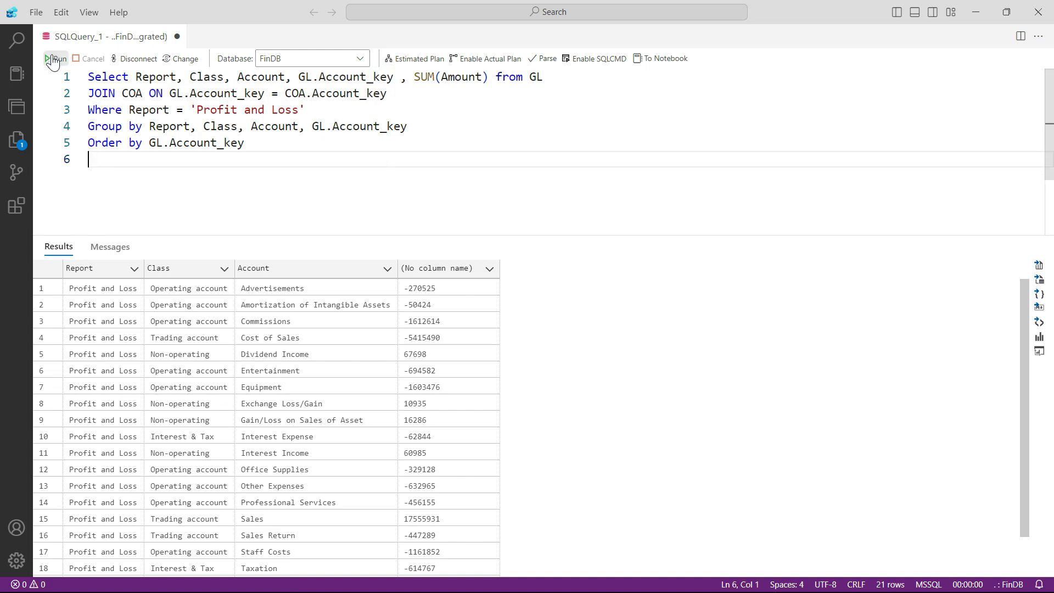
# Rerun to show Account_key in key order, then alias SUM(Amount) as Amount
pyautogui.click(49, 58)
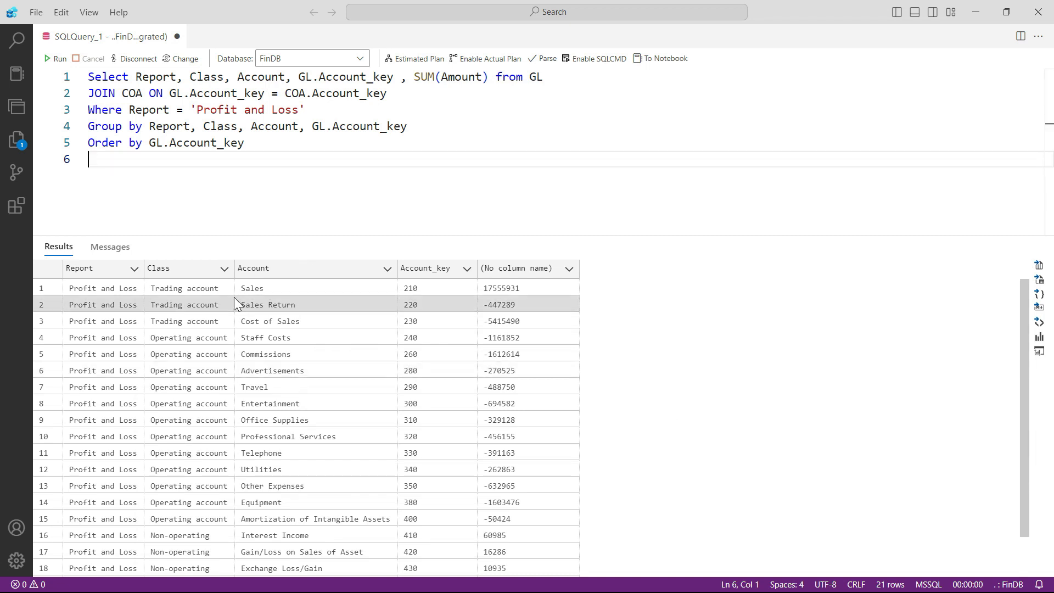
pyautogui.moveTo(292, 317)
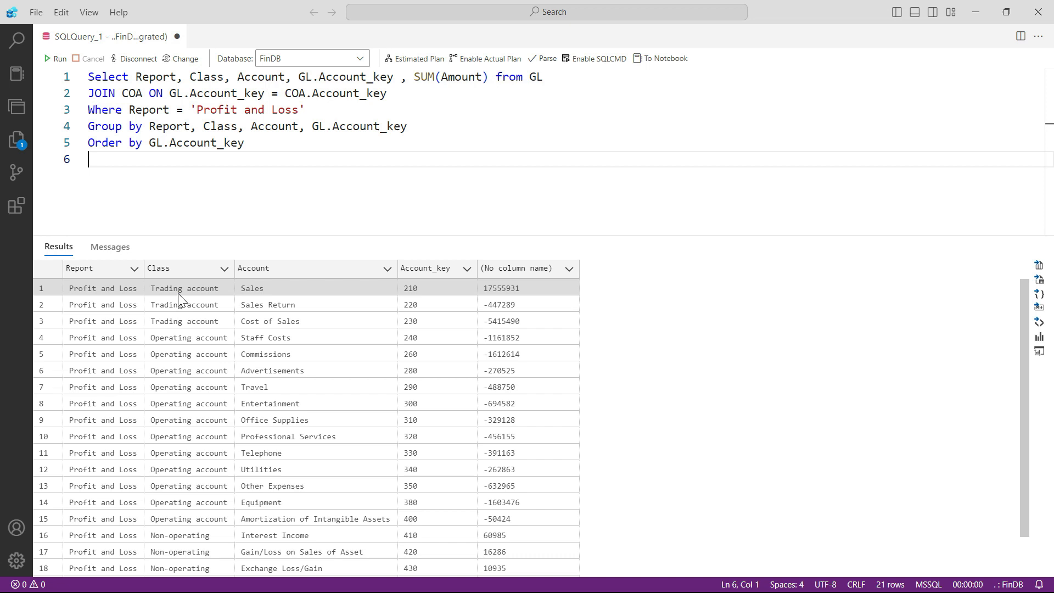
pyautogui.moveTo(195, 306)
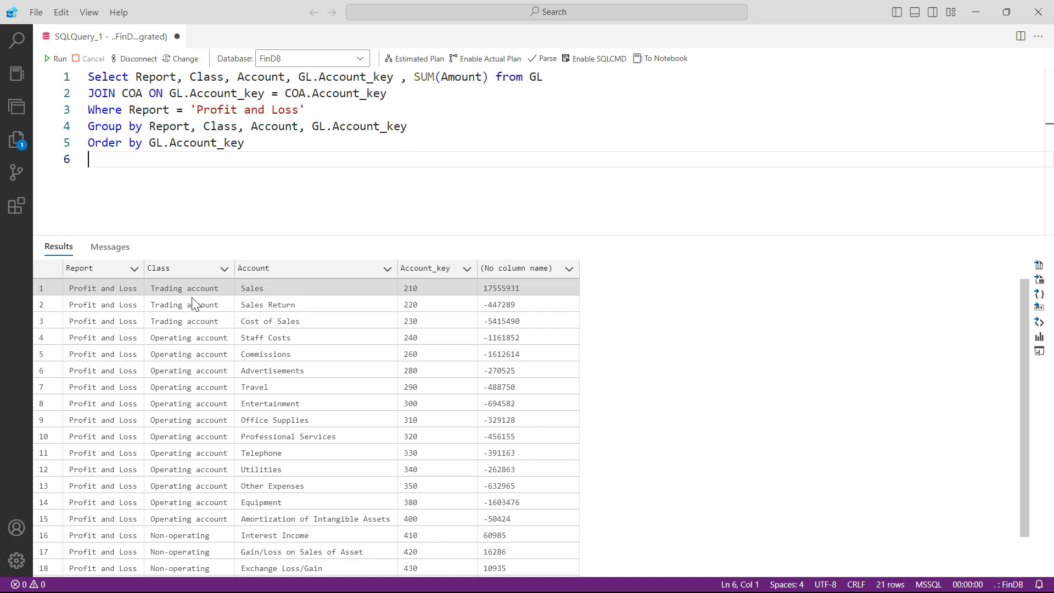
pyautogui.moveTo(187, 288)
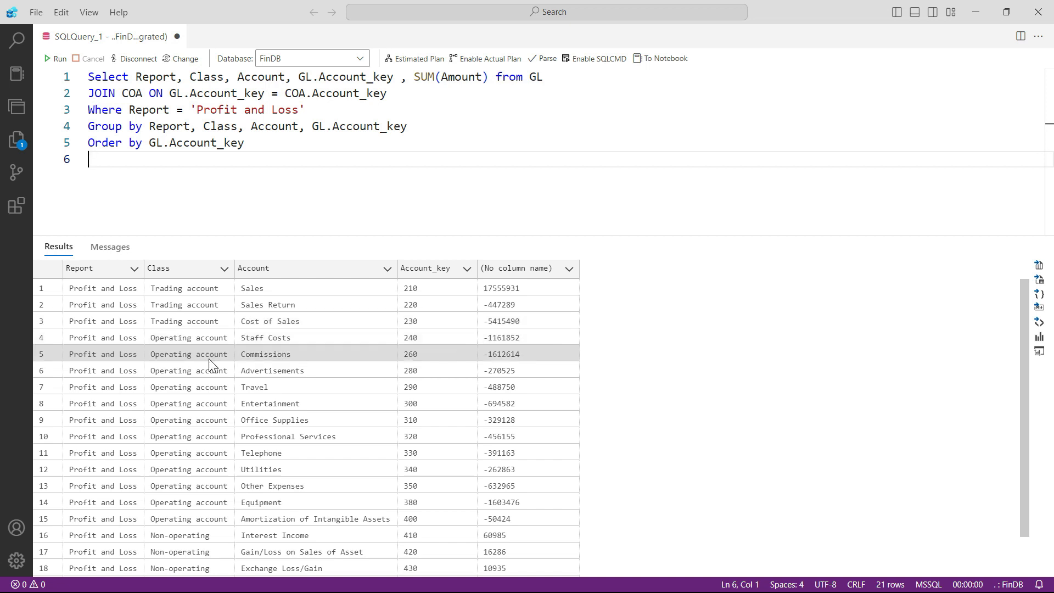
pyautogui.scroll(-3)
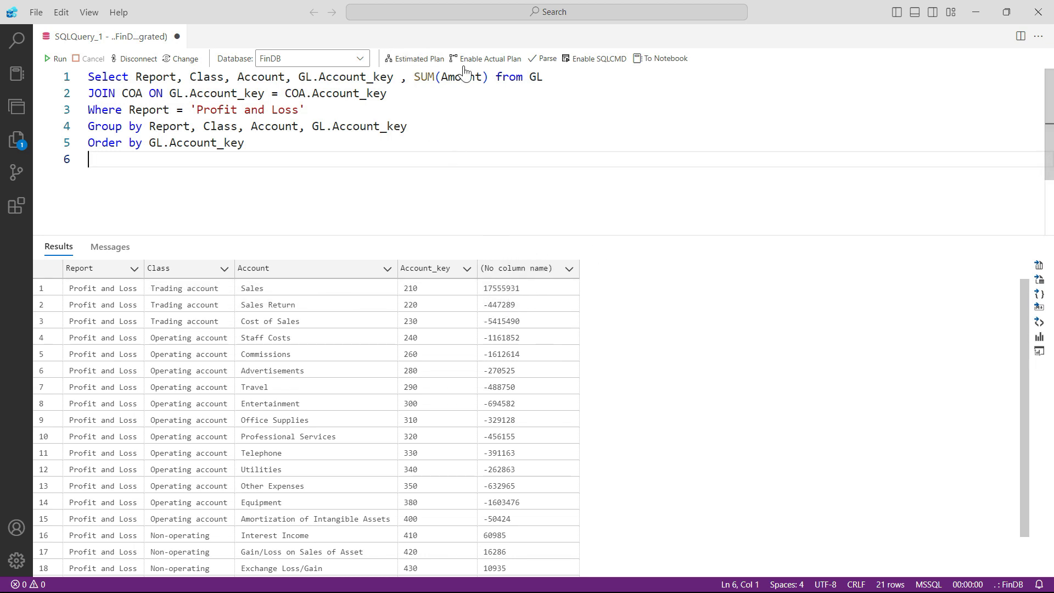
pyautogui.write('s')
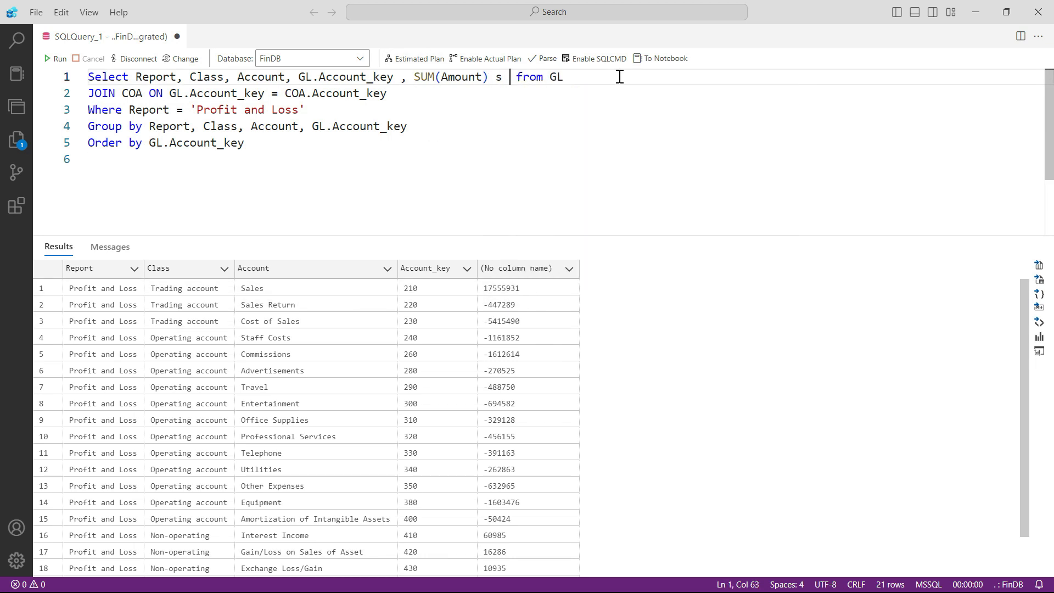
pyautogui.write('as Amount')
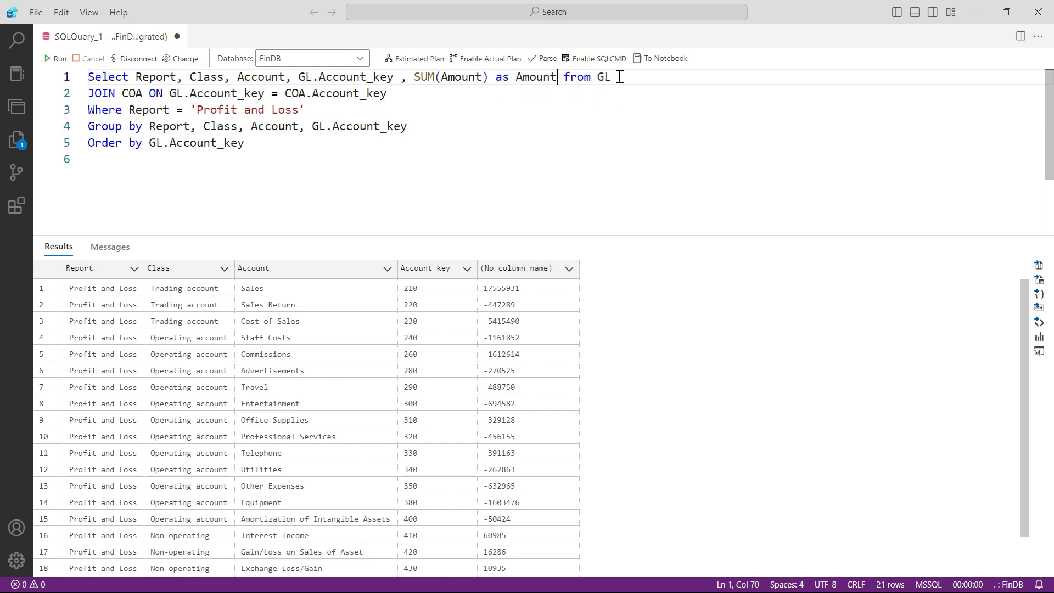
# Run, then move GL.Account_key from mid-SELECT to right after Select
pyautogui.click(55, 58)
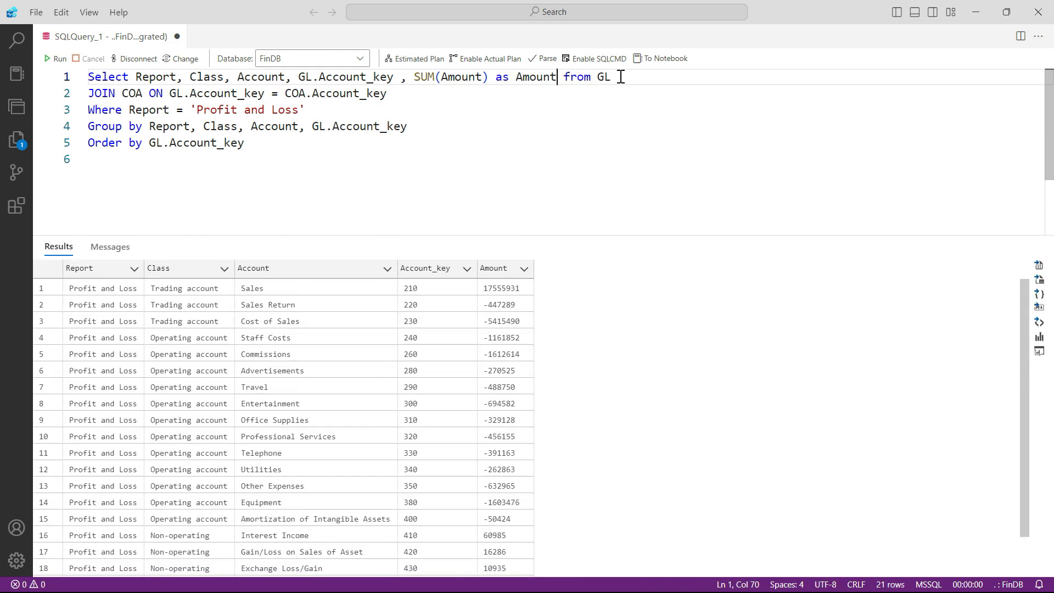
pyautogui.doubleClick(380, 77)
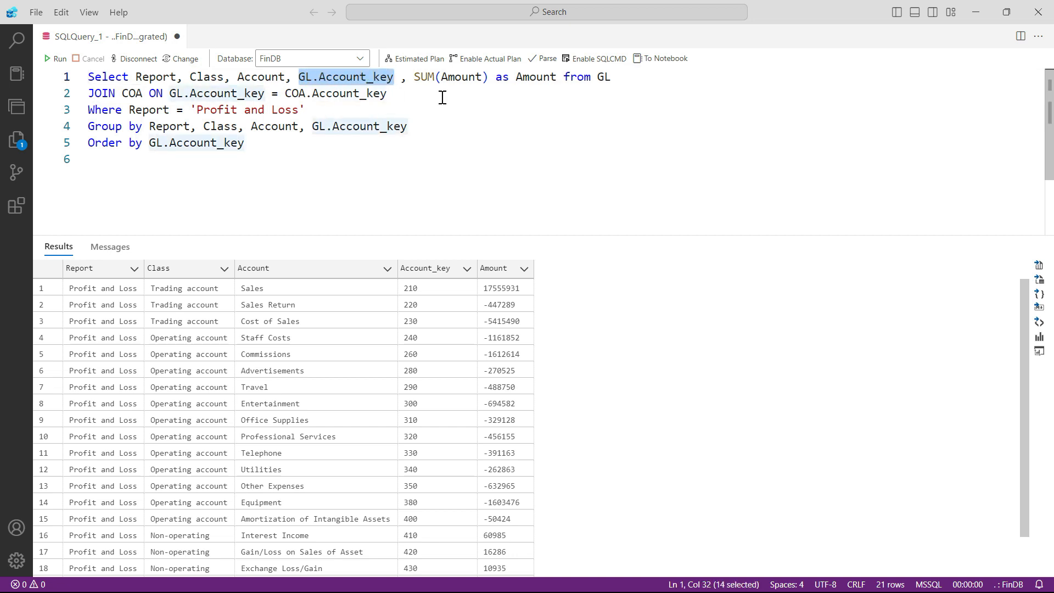
pyautogui.press('Delete')
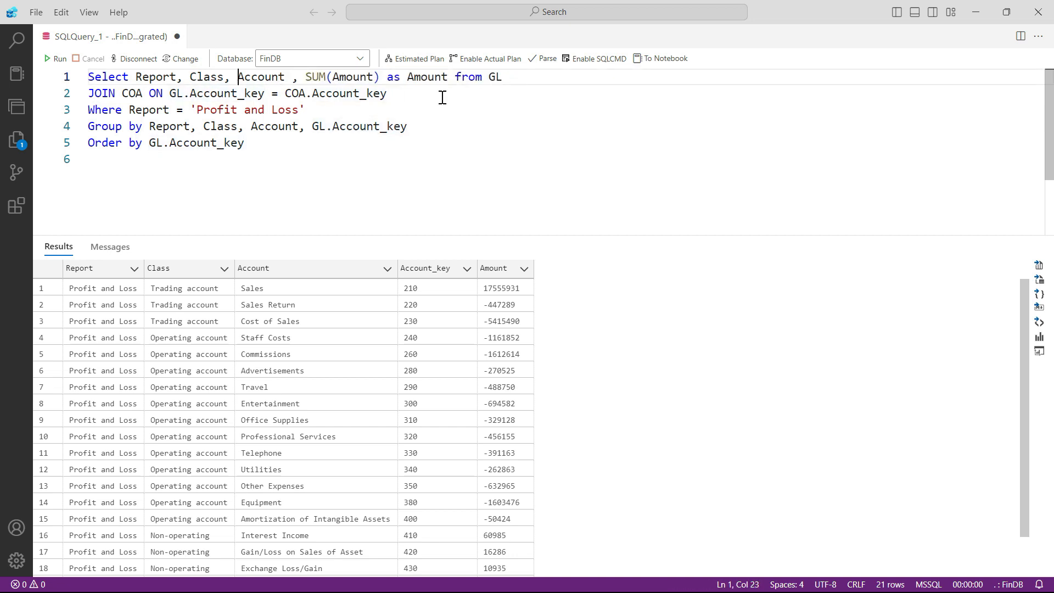
pyautogui.doubleClick(108, 77)
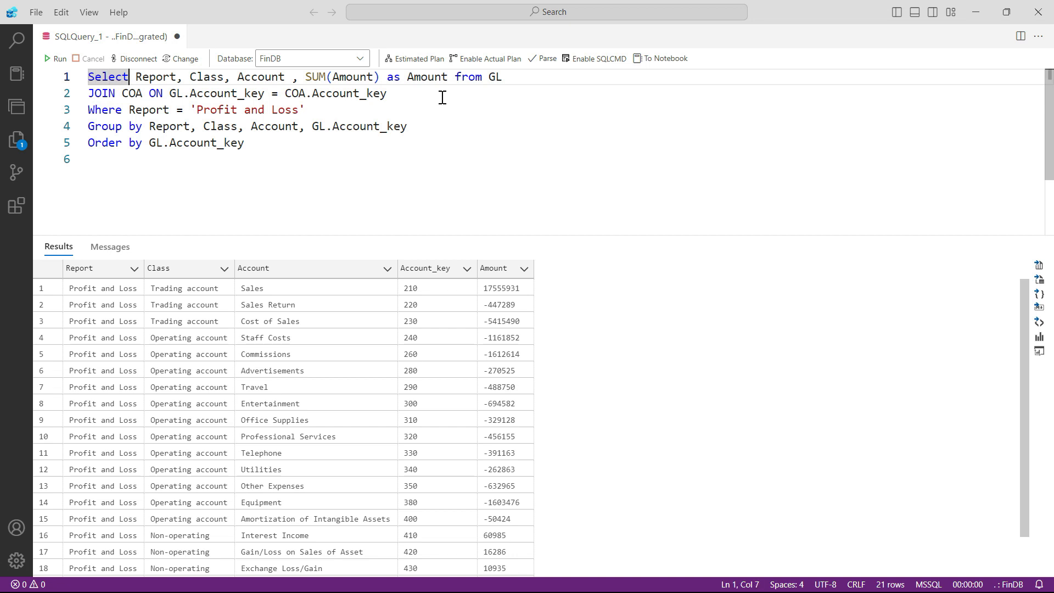
pyautogui.write('GL.Account_key,')
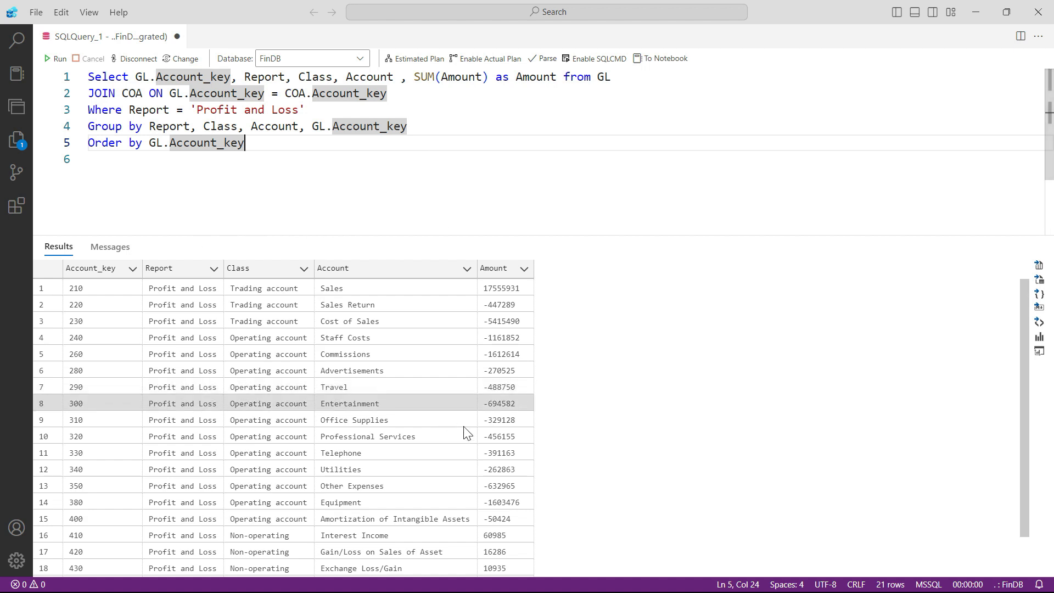
pyautogui.moveTo(865, 474)
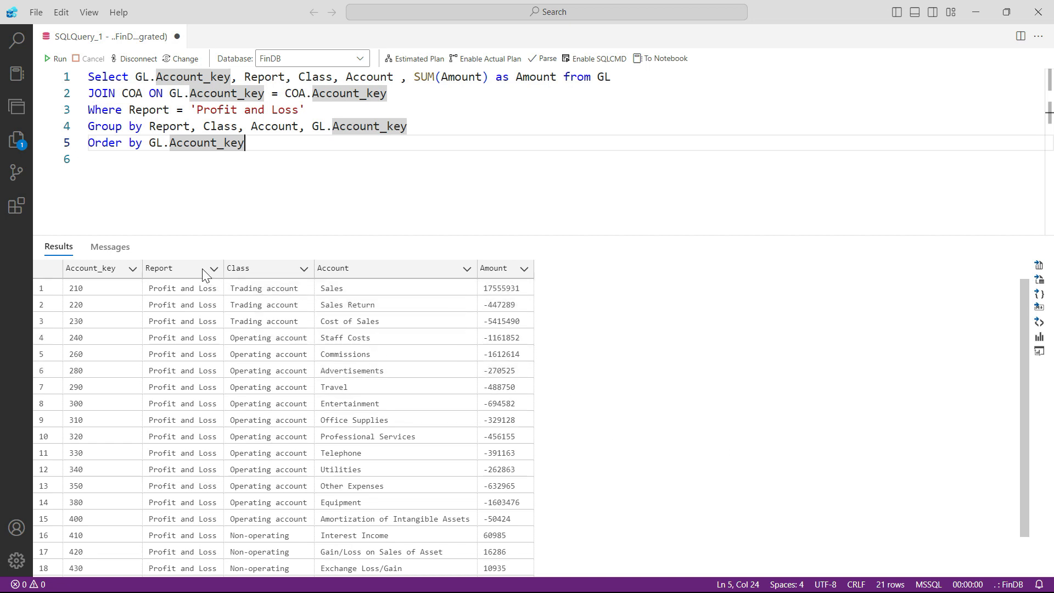
pyautogui.moveTo(793, 542)
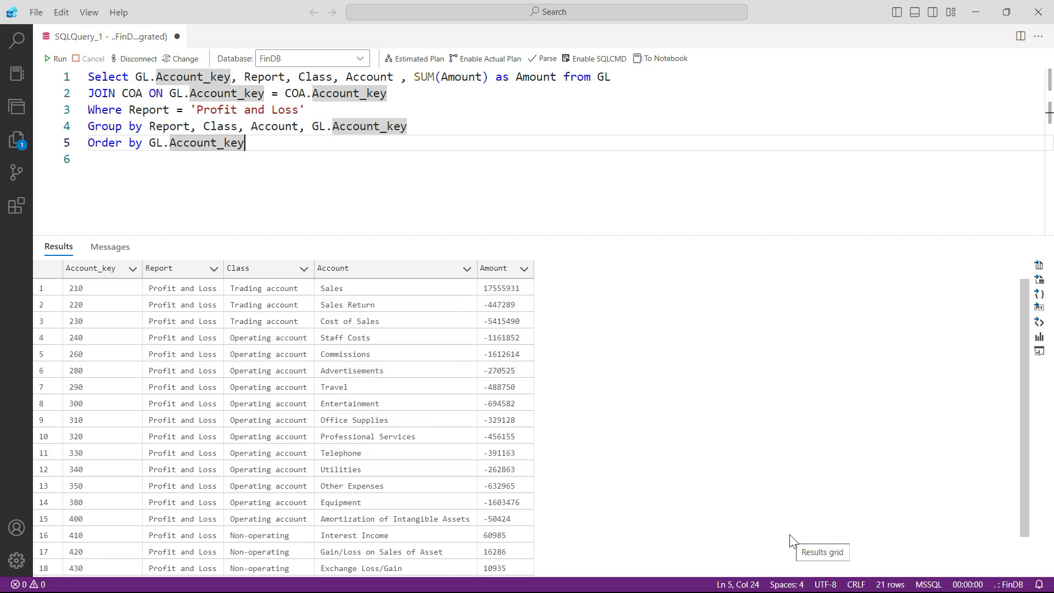
pyautogui.moveTo(793, 483)
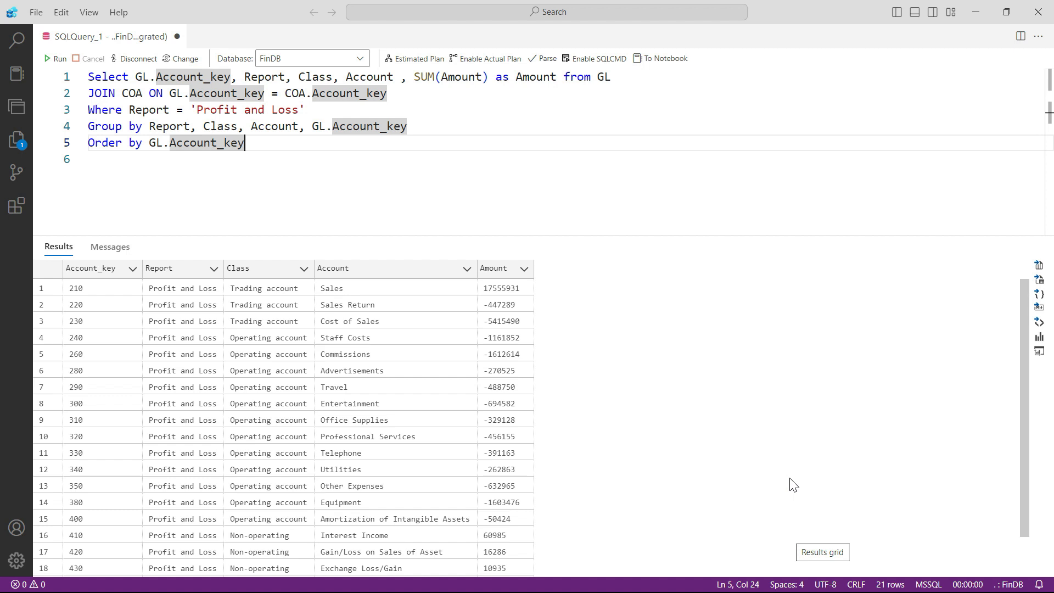
# Add AND YEAR([Date]) = 2019 to the WHERE clause and rerun to get 21 rows of 2019 totals
pyautogui.click(483, 113)
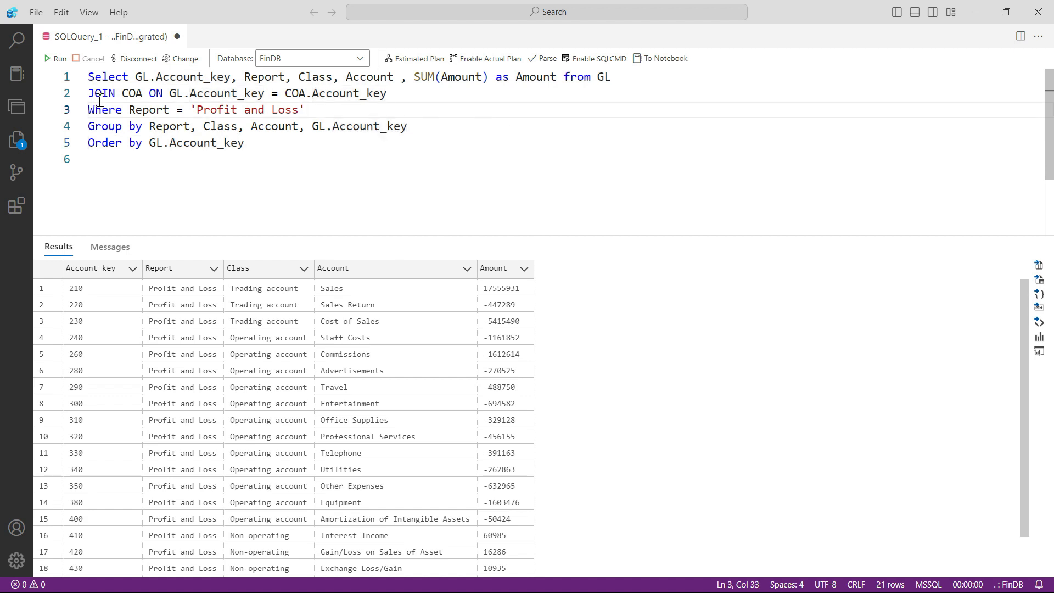
pyautogui.moveTo(205, 111)
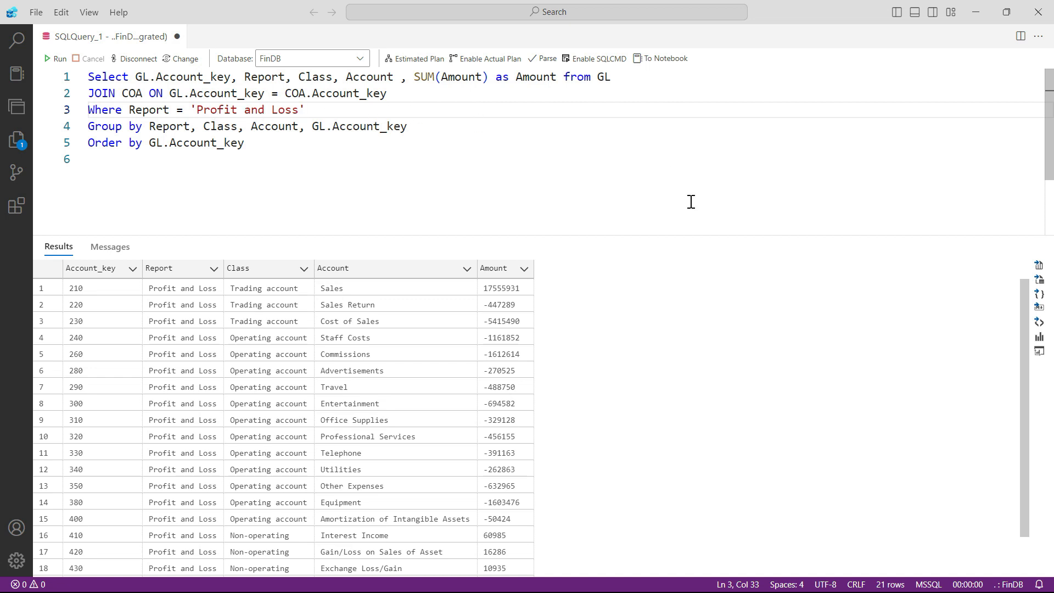
pyautogui.write('AND')
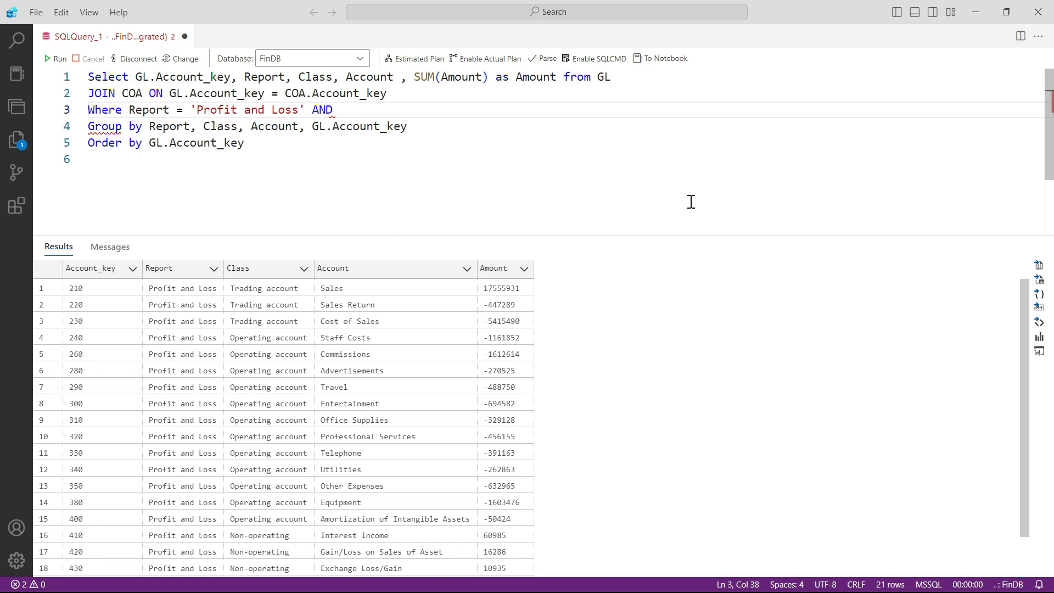
pyautogui.write('Ye')
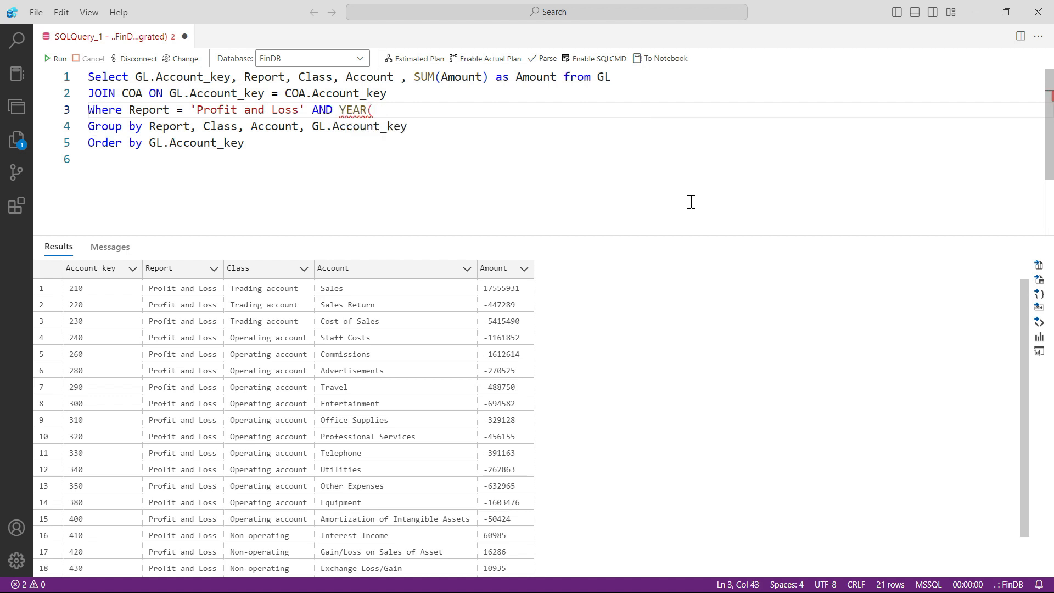
pyautogui.write('D')
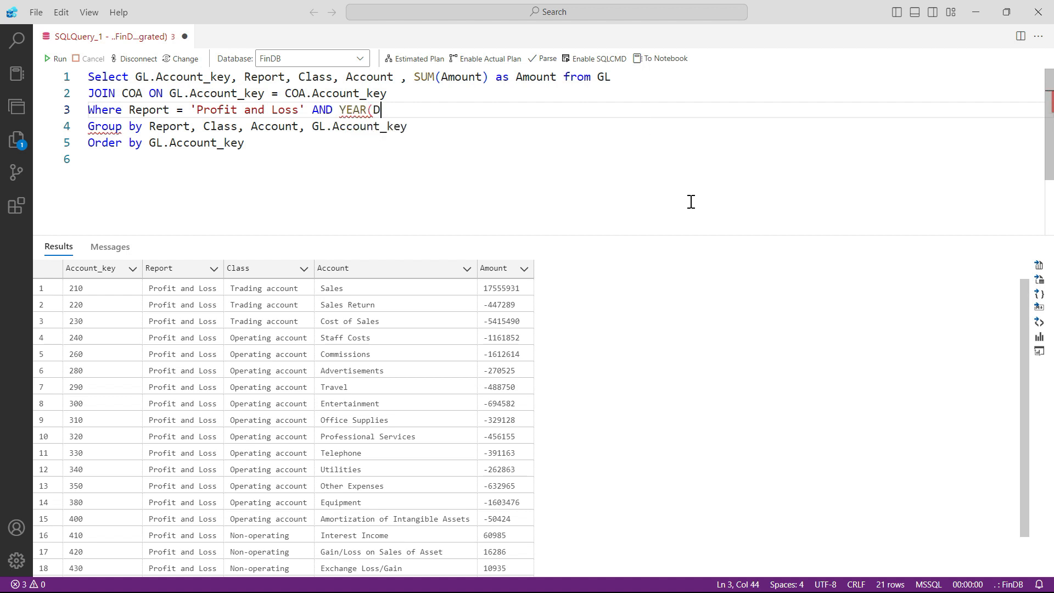
pyautogui.write('([Date]) = 2')
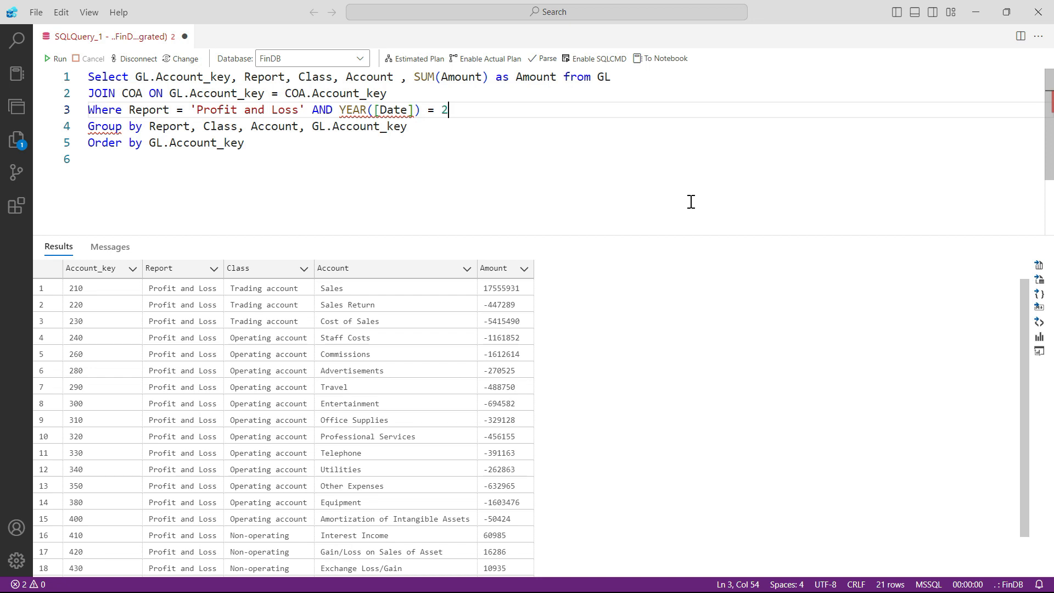
pyautogui.write('019')
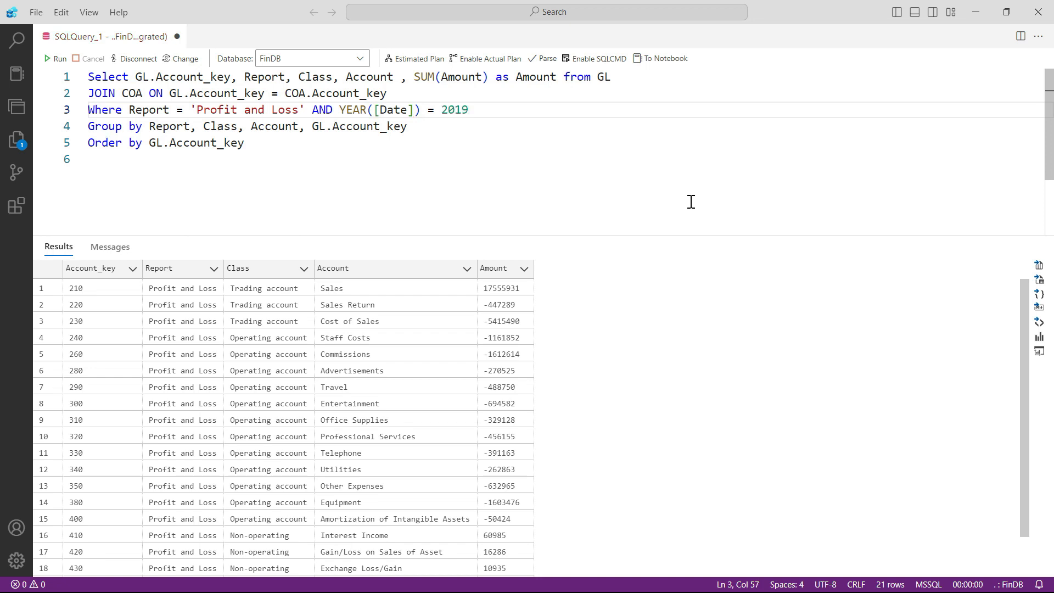
pyautogui.click(467, 110)
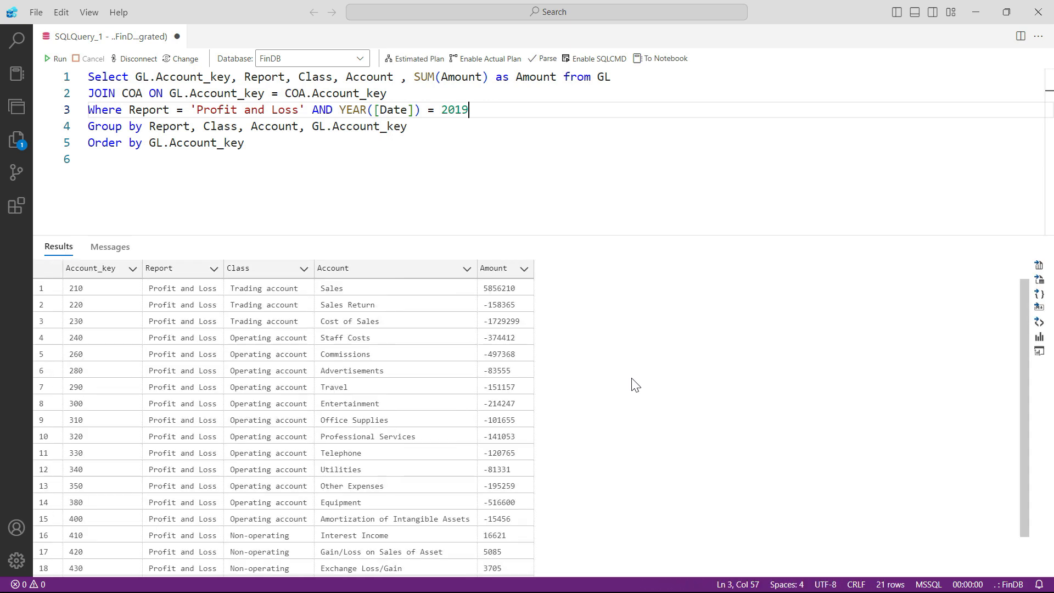
pyautogui.moveTo(714, 445)
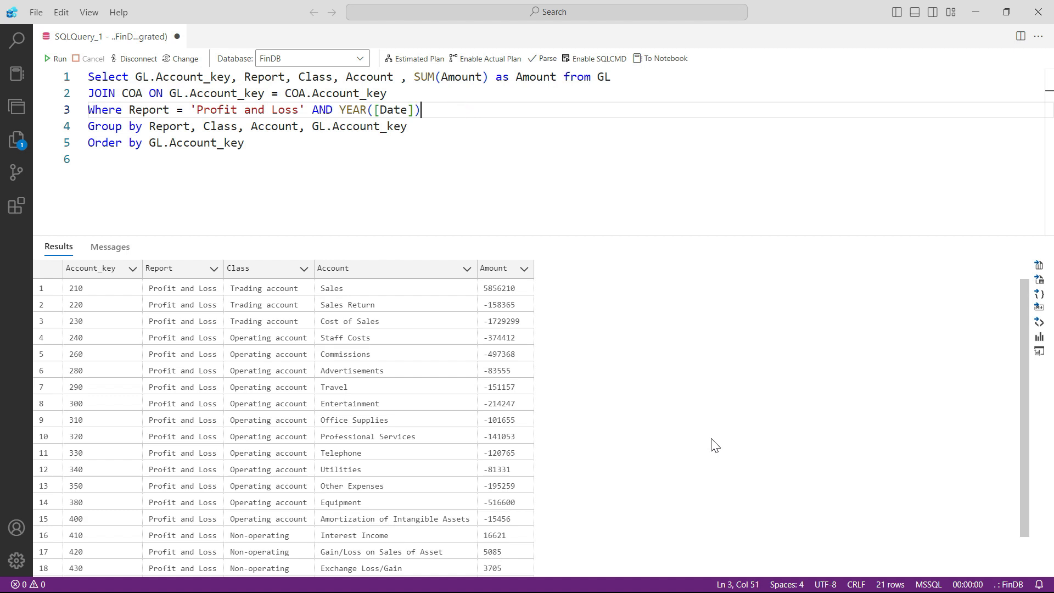
# Rewrite the date filter as [Date] BETWEEN '2020-03-01' AND '2020-03-30'
pyautogui.write('Da')
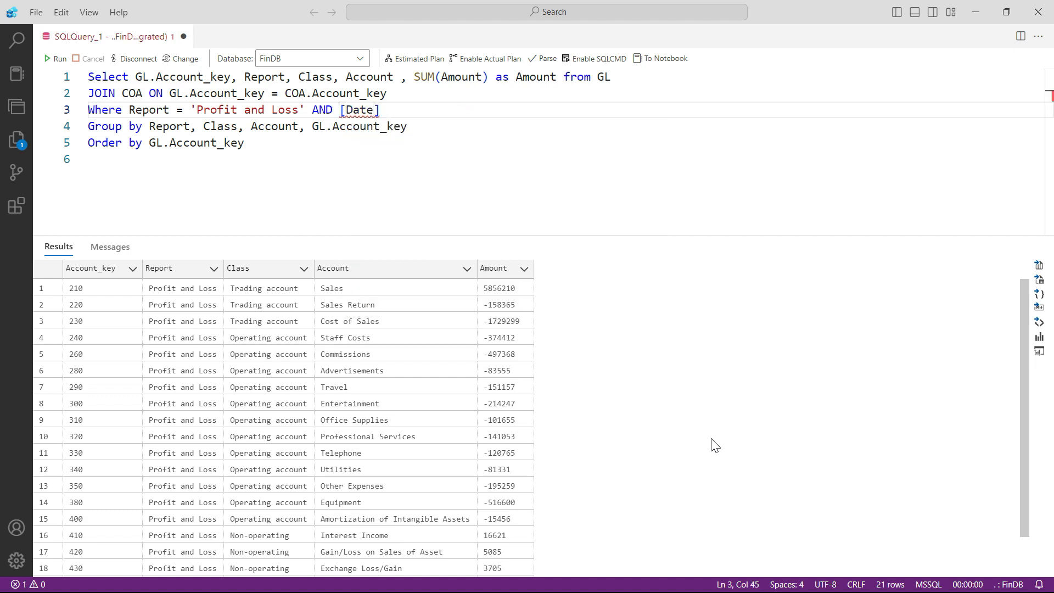
pyautogui.write('BETWEEN')
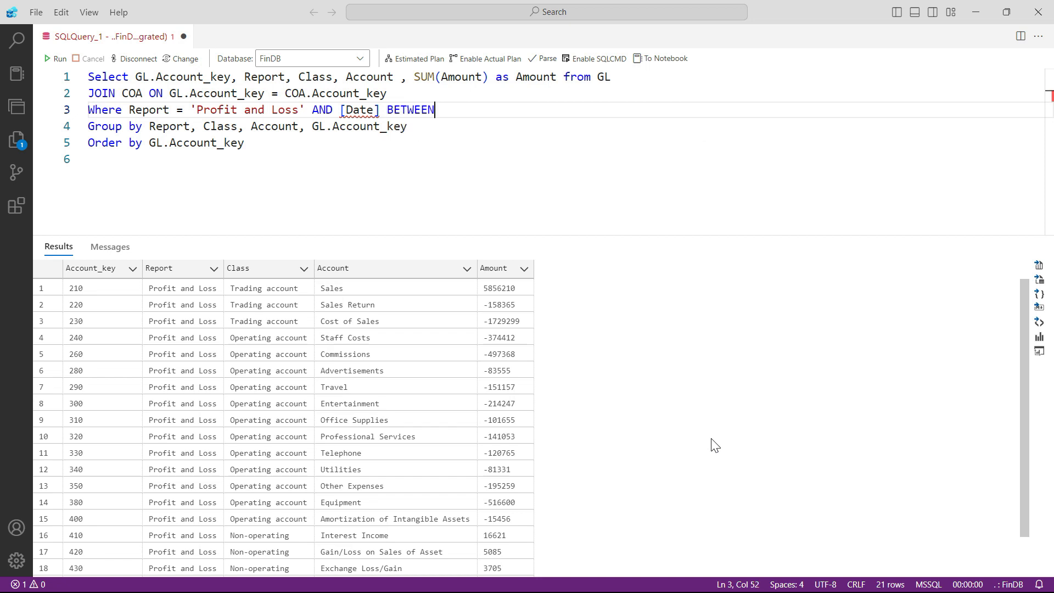
pyautogui.write("'")
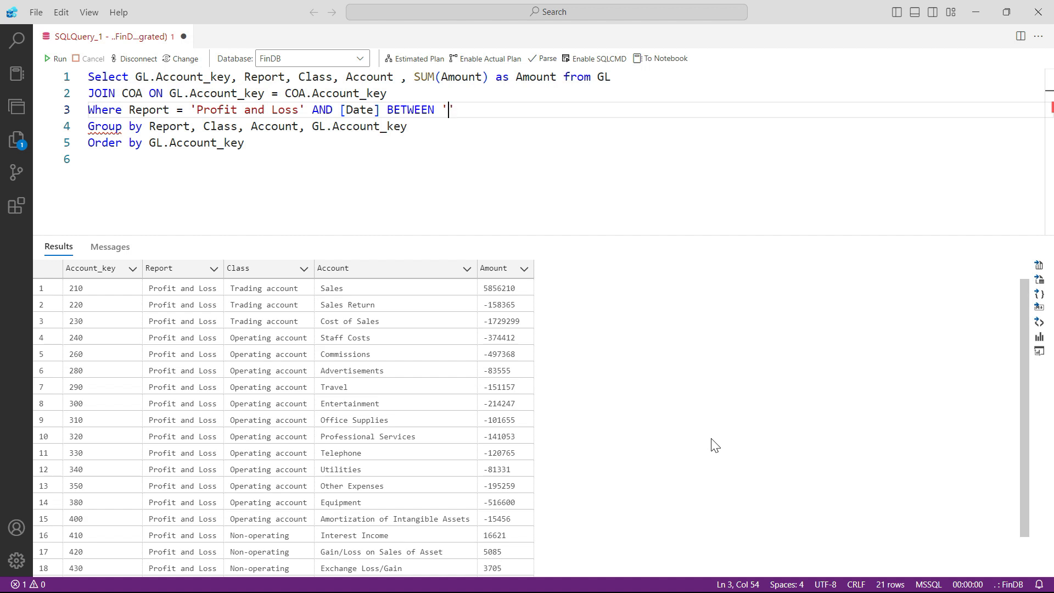
pyautogui.write('2020')
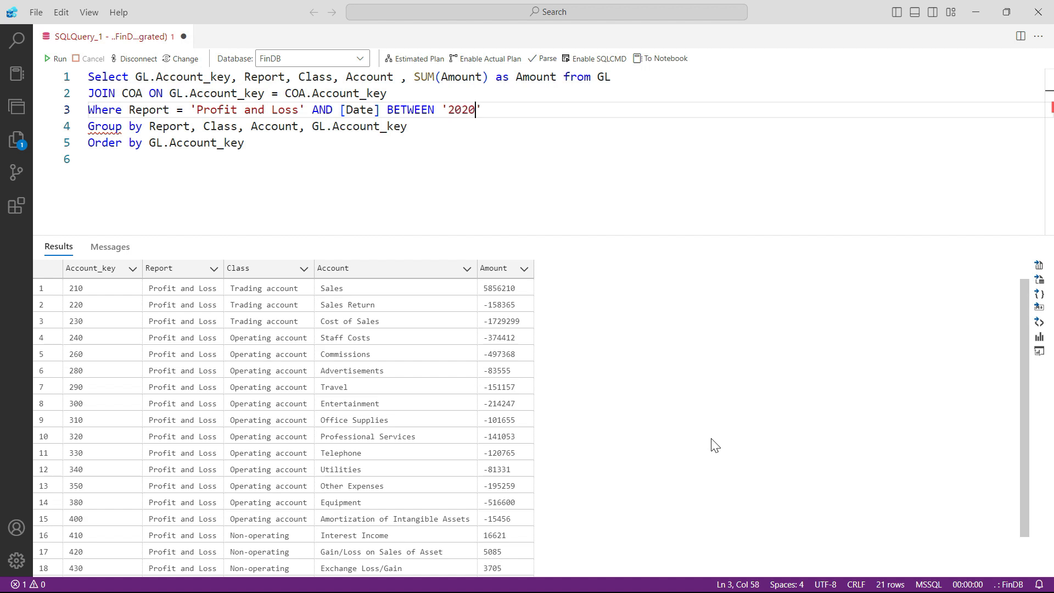
pyautogui.write('-')
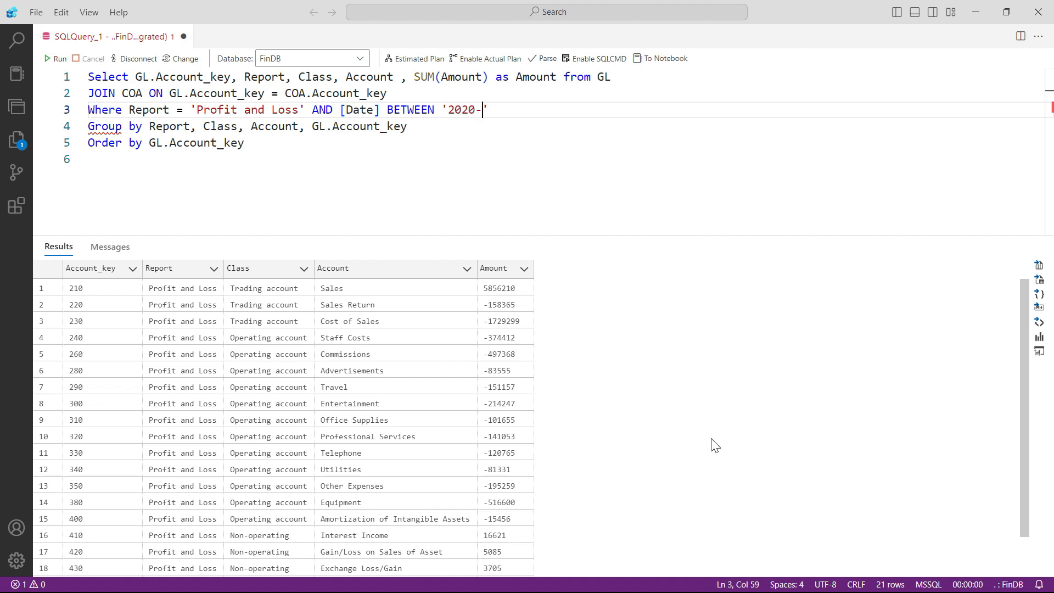
pyautogui.write('03-')
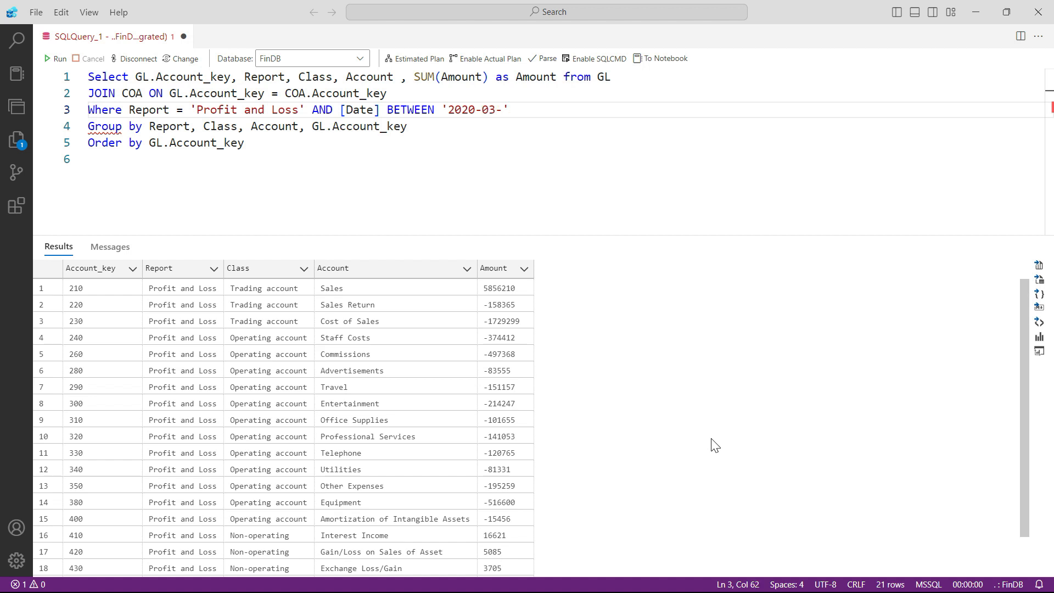
pyautogui.write('01')
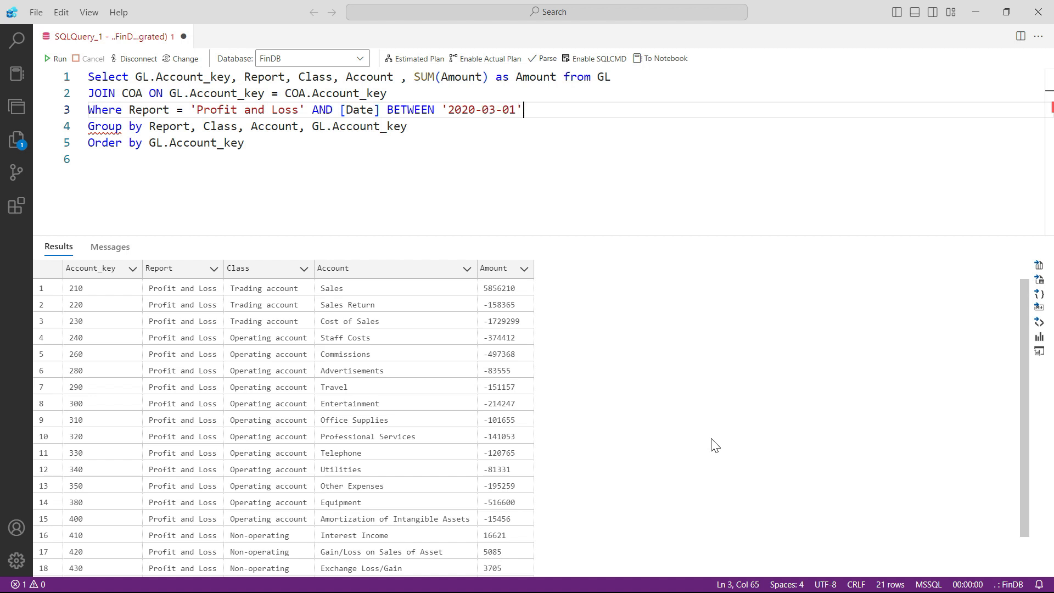
pyautogui.write('AND')
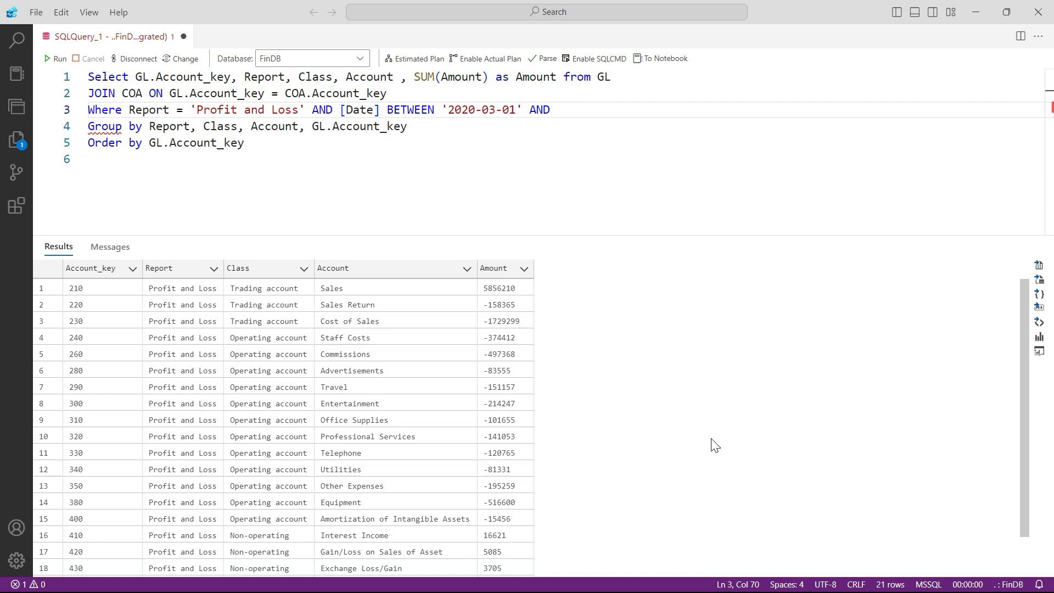
pyautogui.write("'2020'")
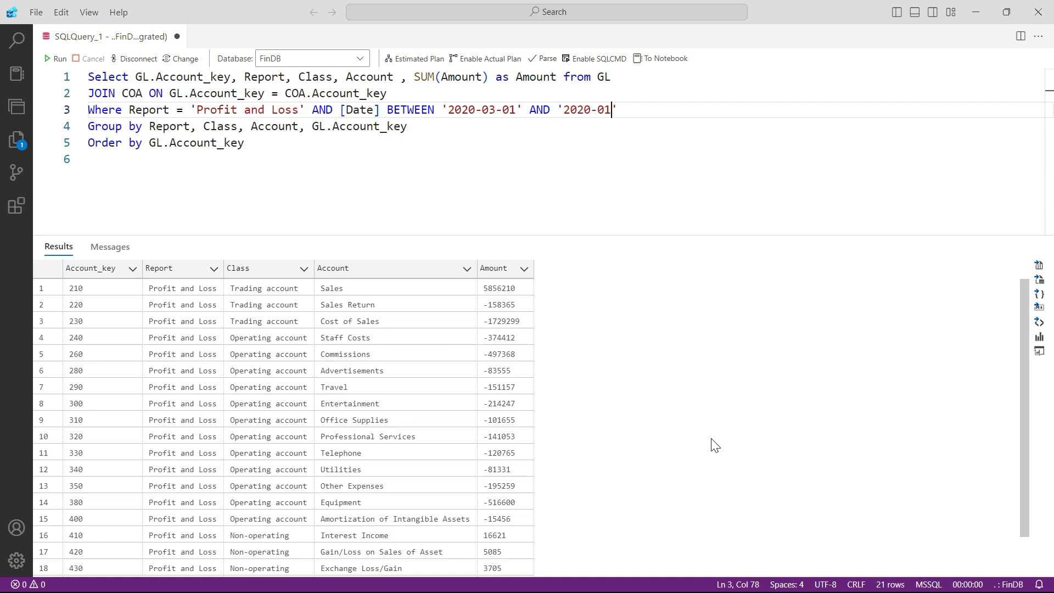
pyautogui.write('30')
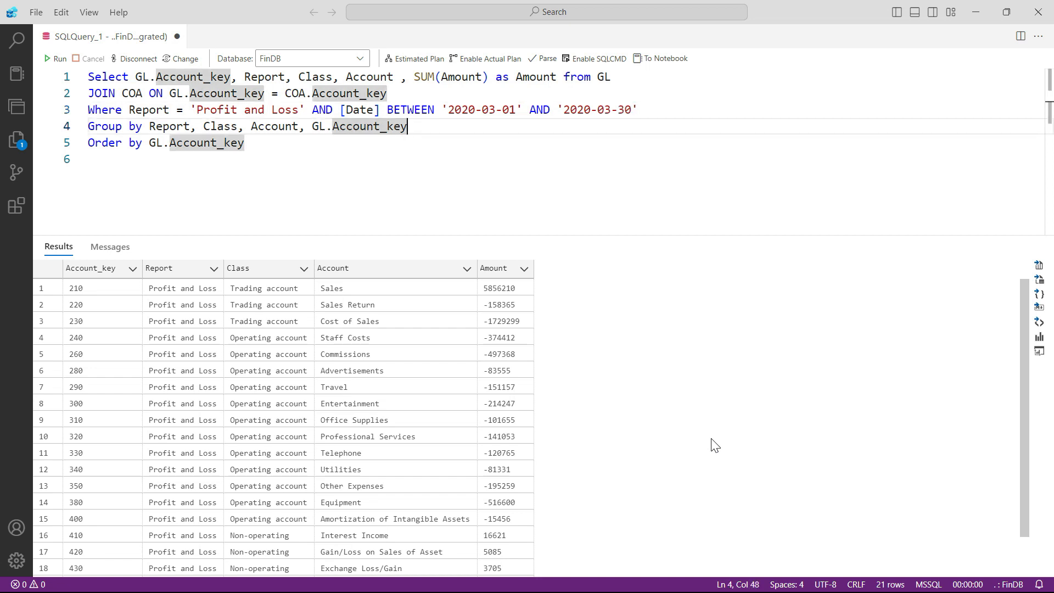
# Rerun the query to return the 17 March 2020 account rows
pyautogui.click(53, 58)
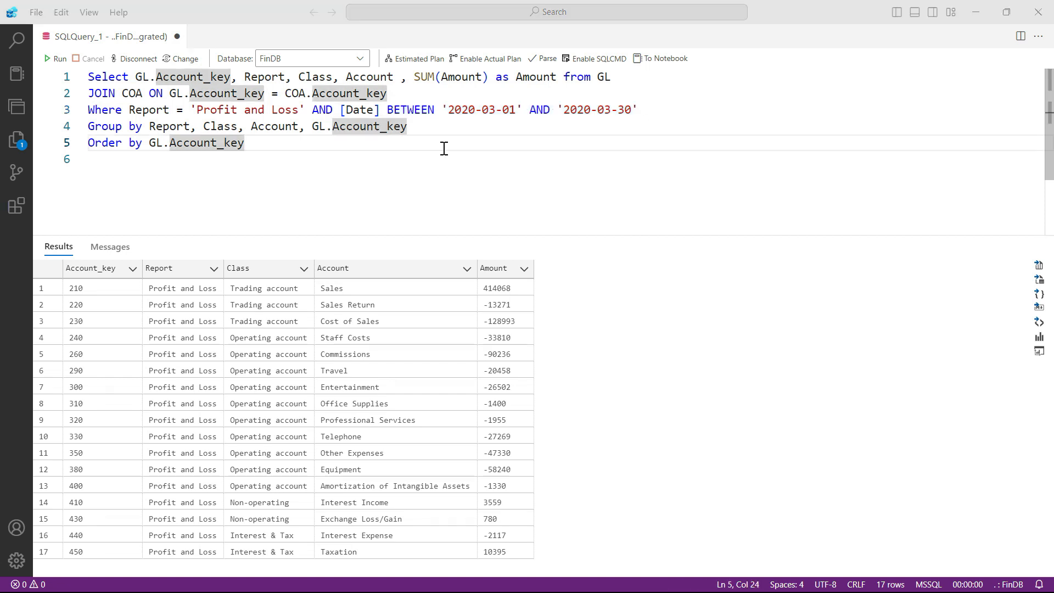
pyautogui.click(246, 143)
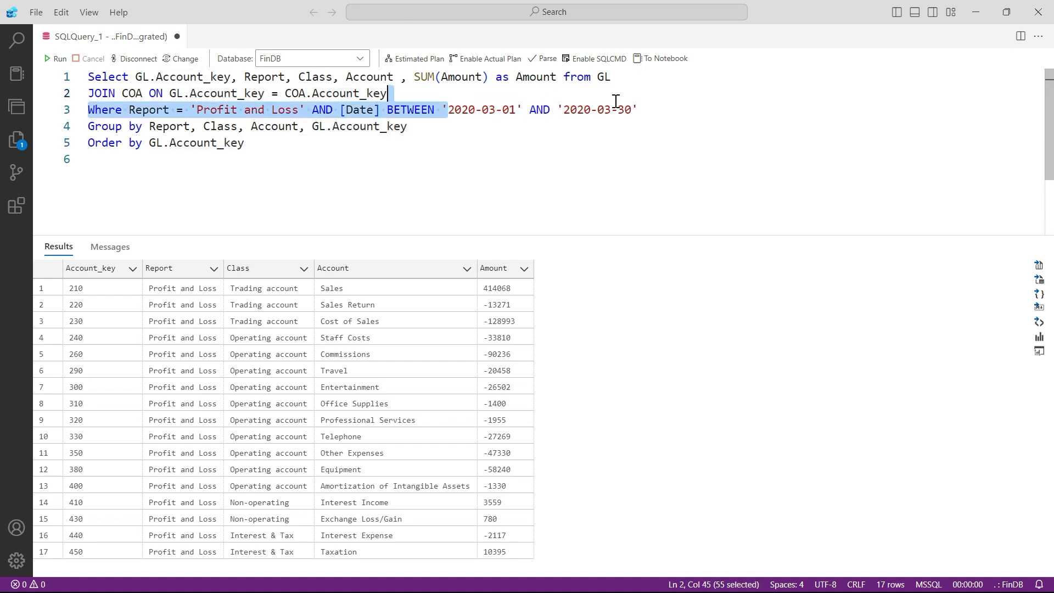
pyautogui.click(378, 153)
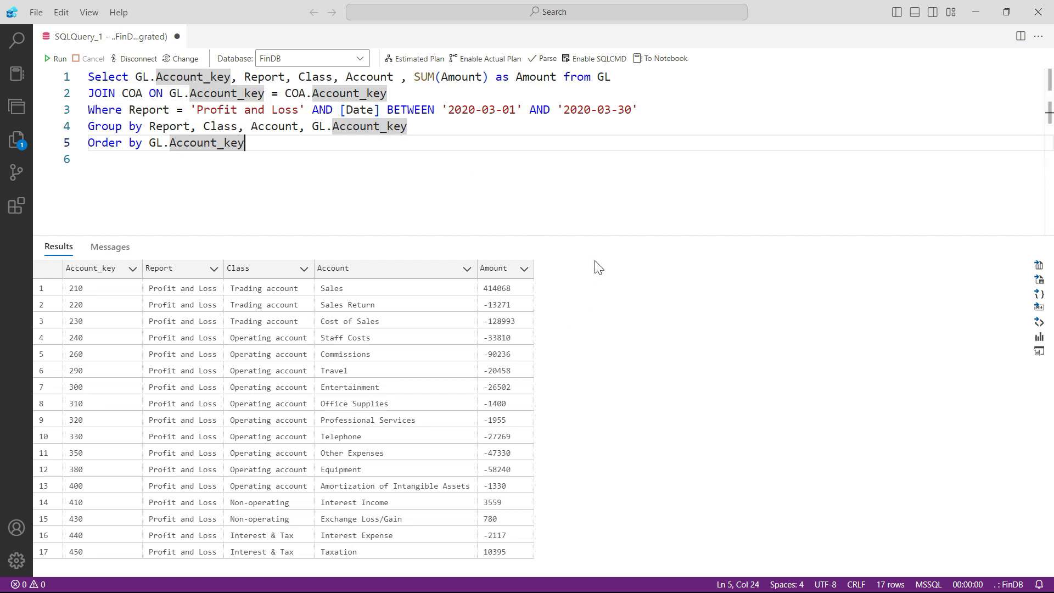
pyautogui.moveTo(777, 344)
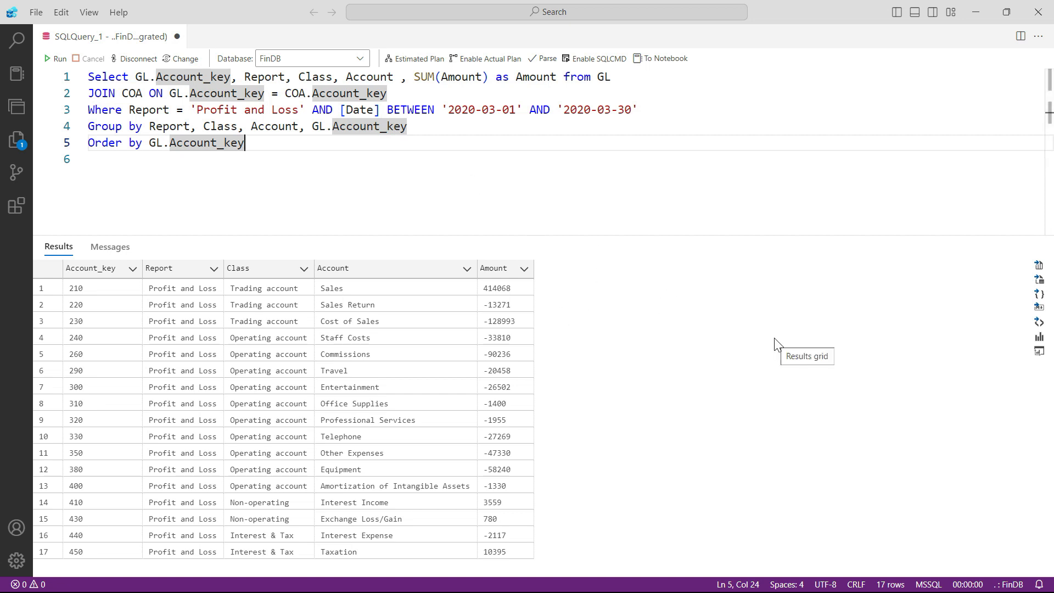
pyautogui.moveTo(476, 210)
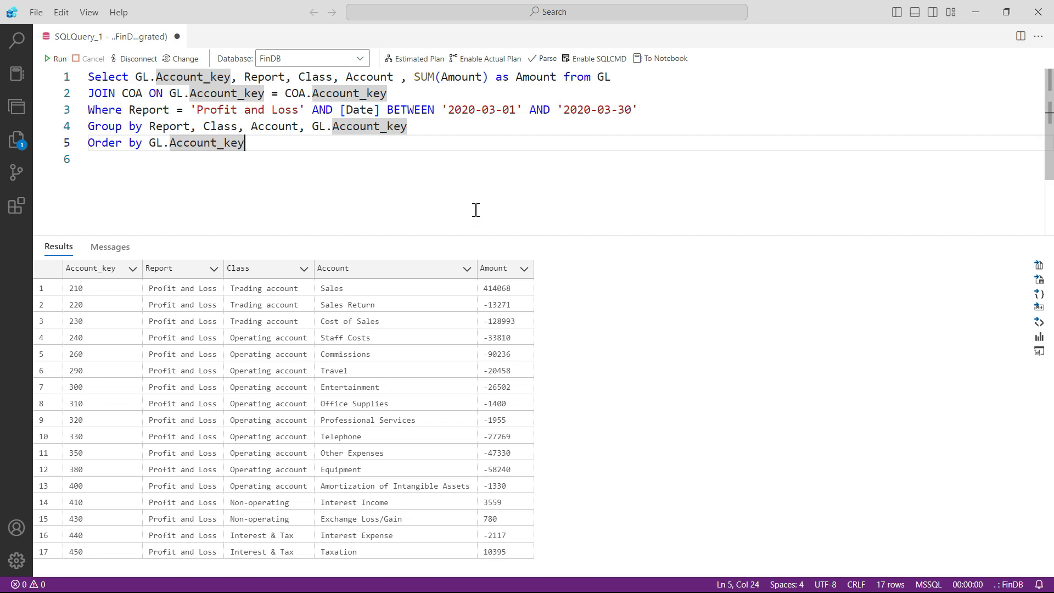
pyautogui.moveTo(615, 296)
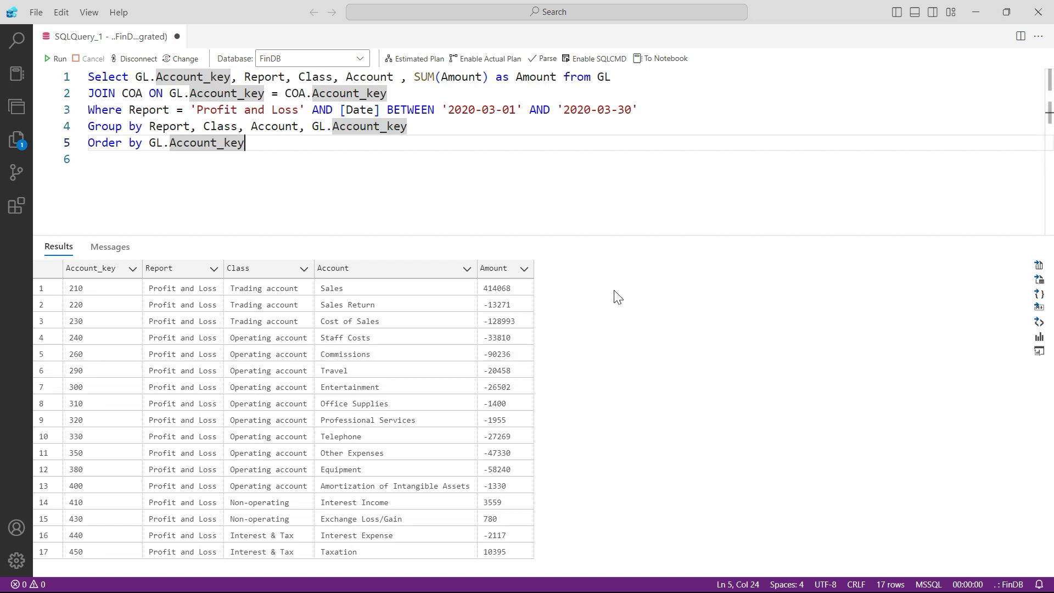
pyautogui.moveTo(533, 283)
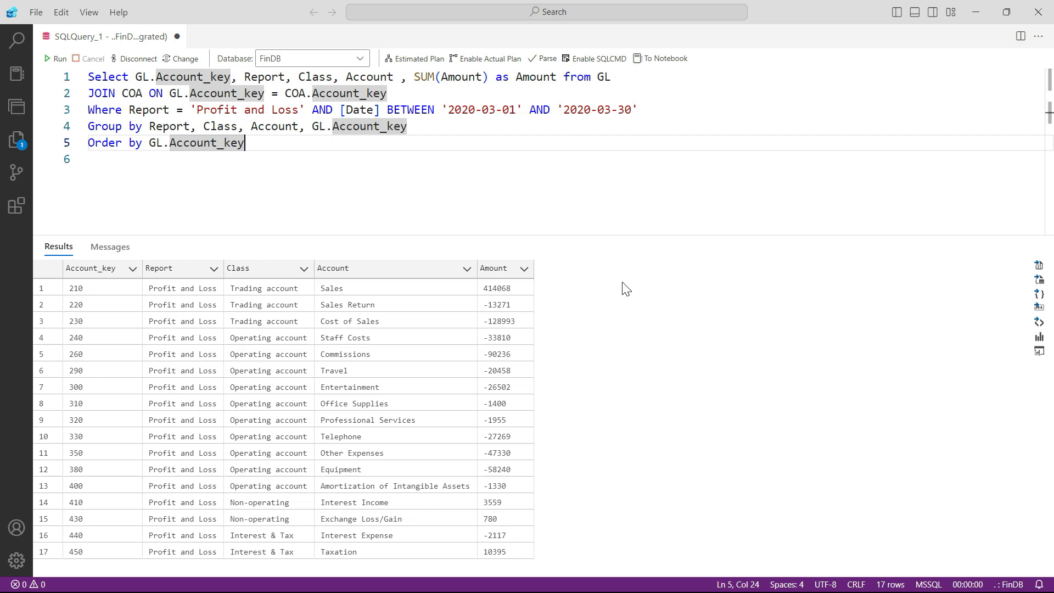
pyautogui.moveTo(736, 316)
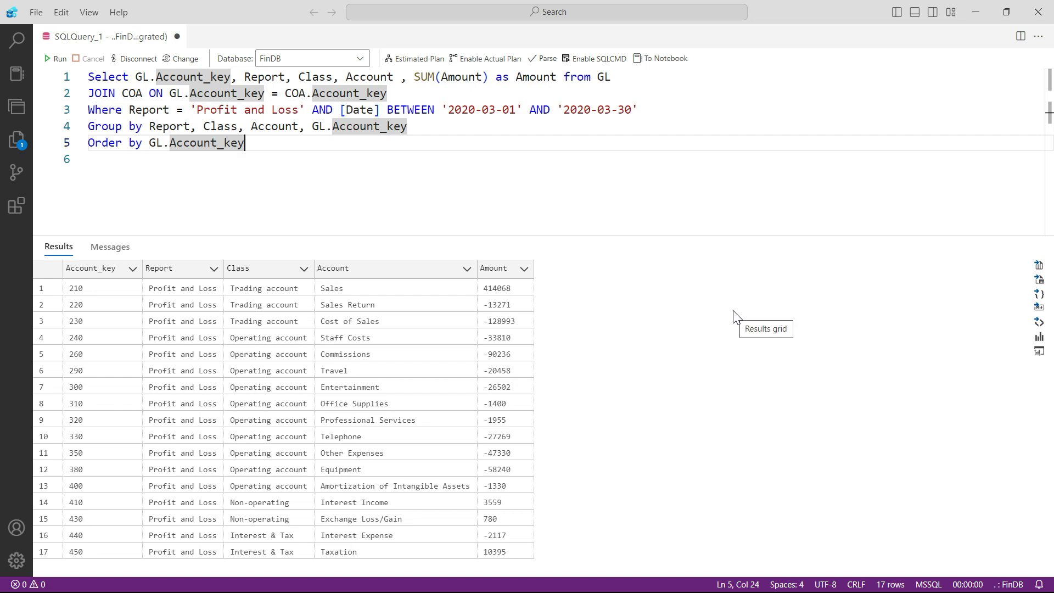